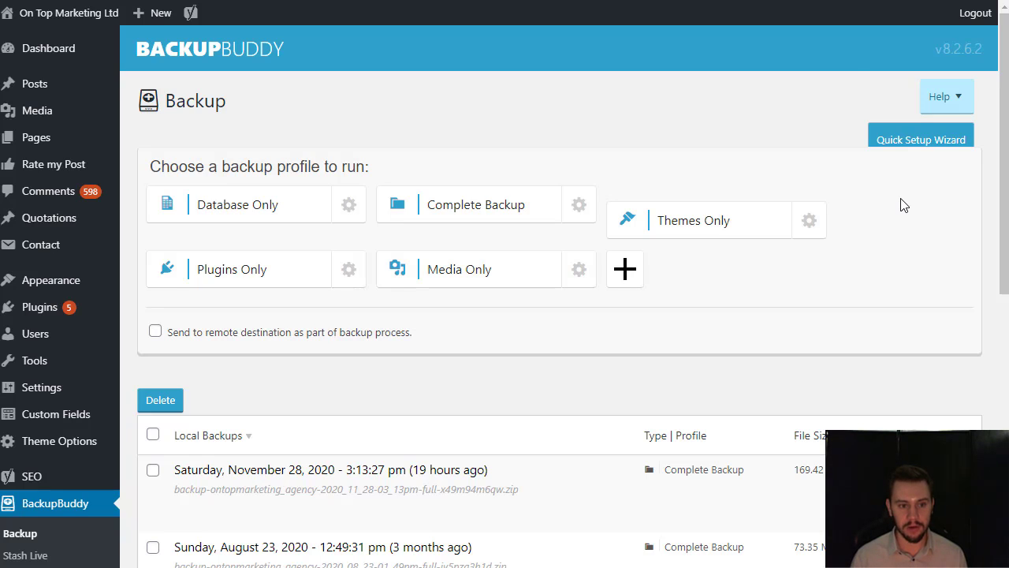
- Run the Complete Backup profile and wait for the site backup to finish
left_click(469, 204)
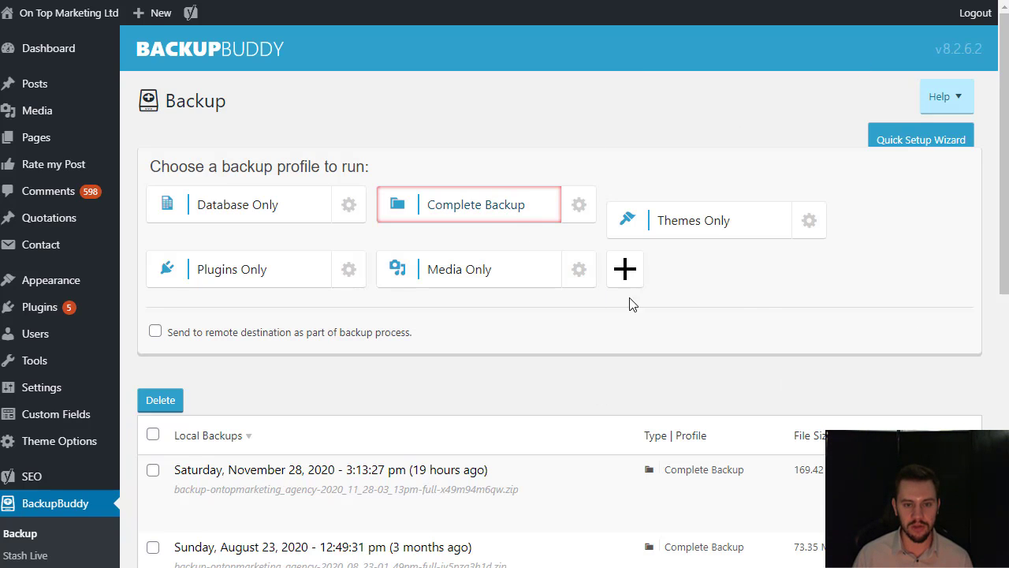
mouse_move(760, 302)
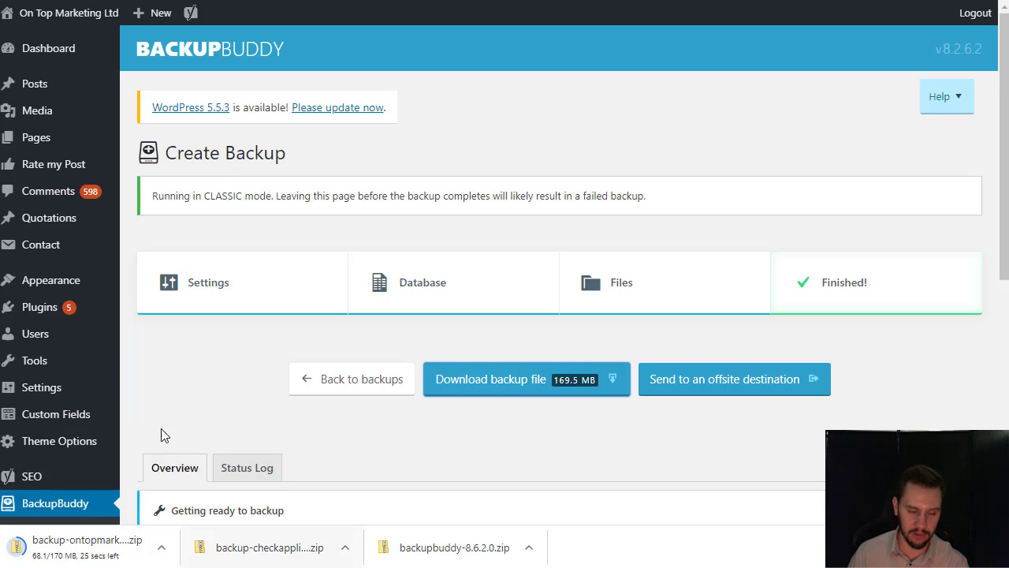
scroll("down", 3)
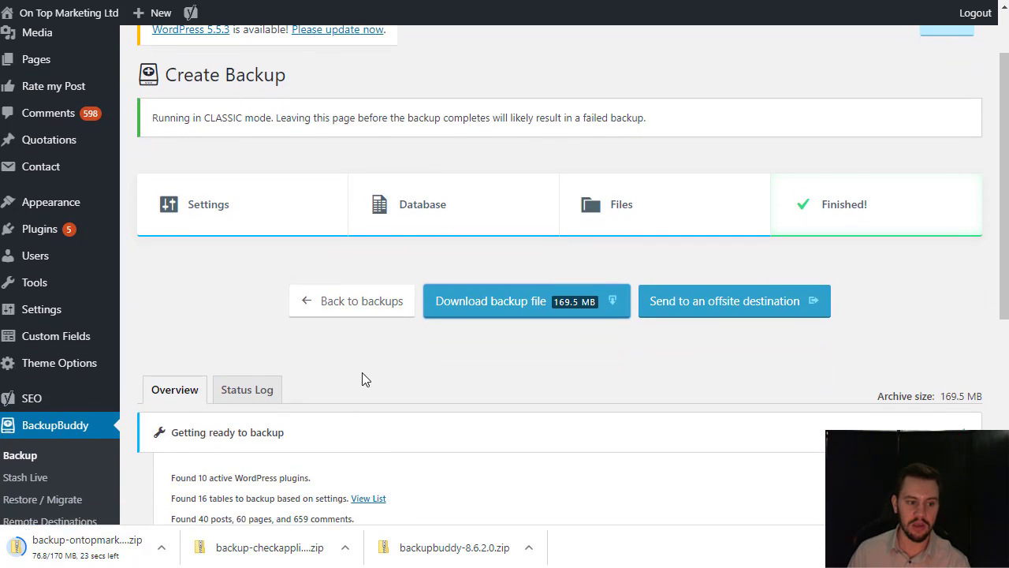
scroll("down", 3)
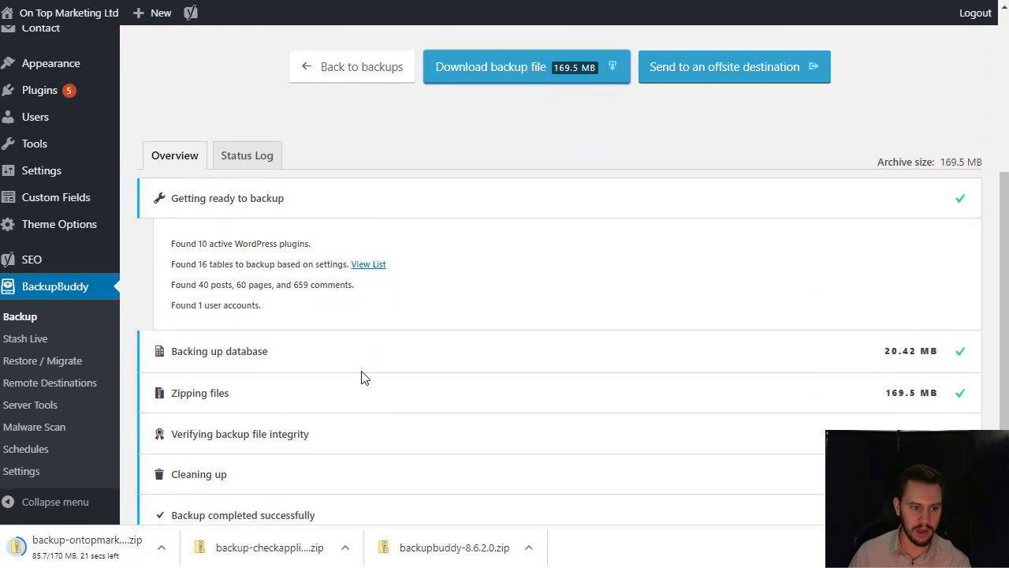
mouse_move(42, 361)
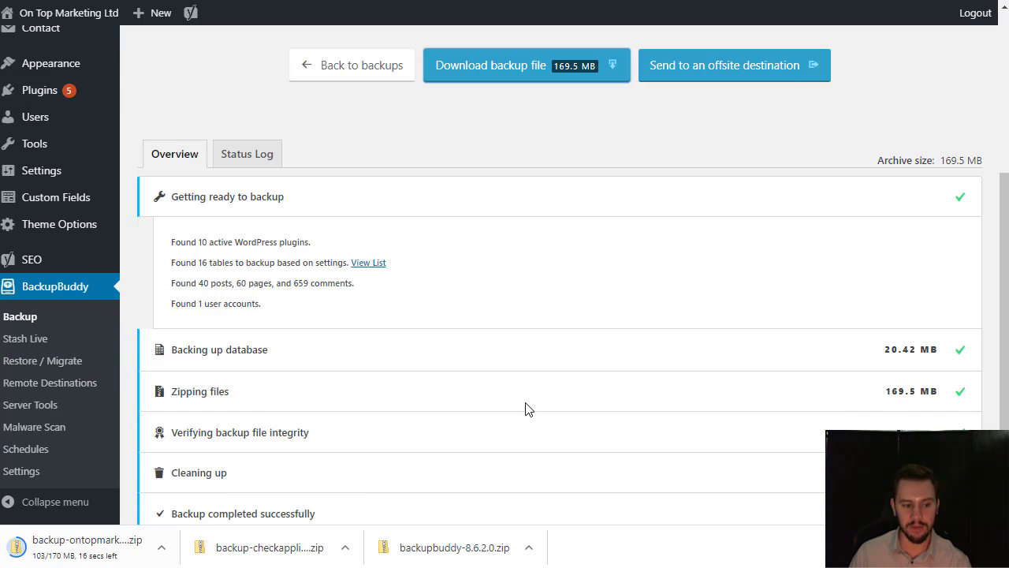
mouse_move(363, 467)
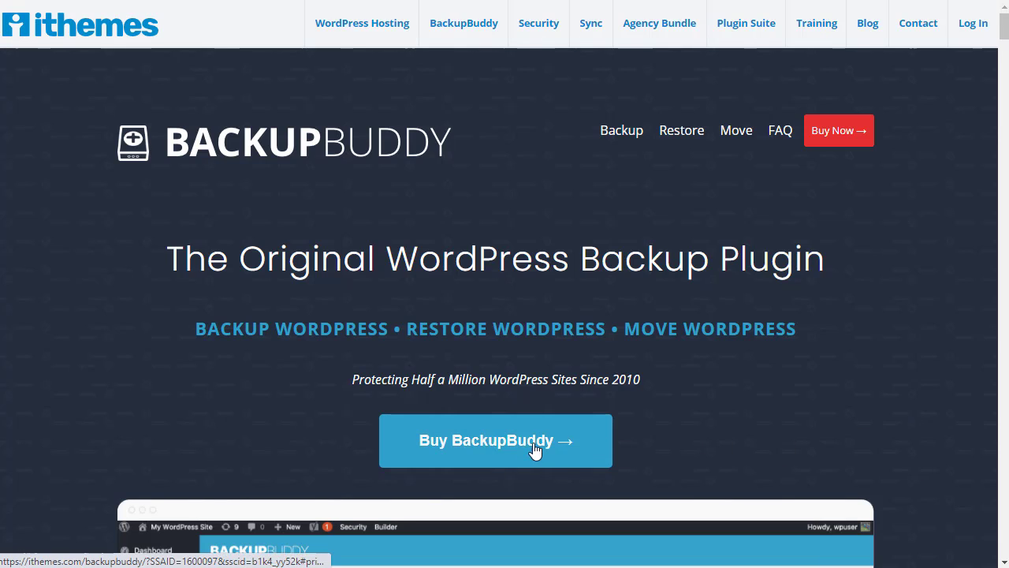
mouse_move(625, 294)
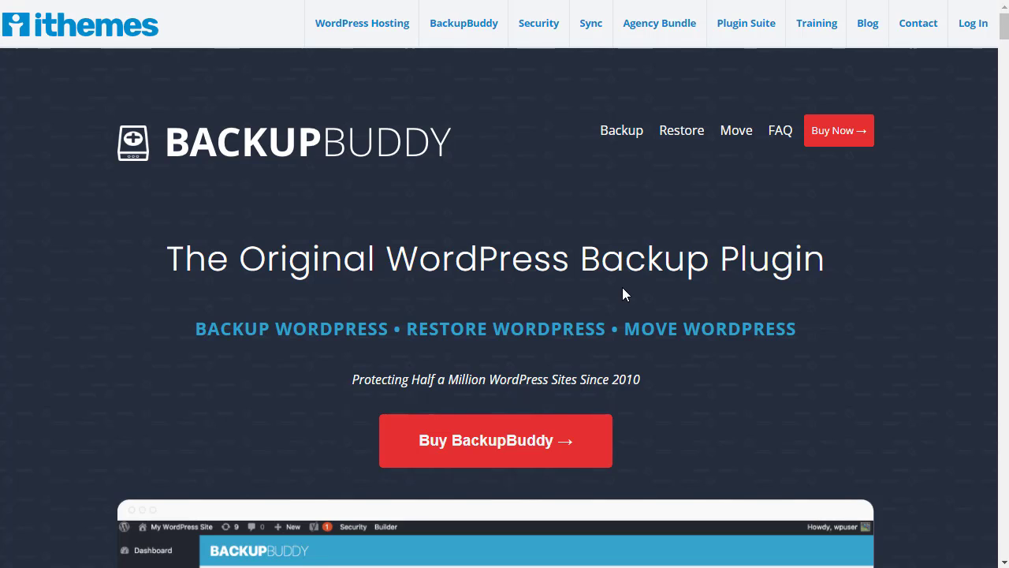
mouse_move(603, 300)
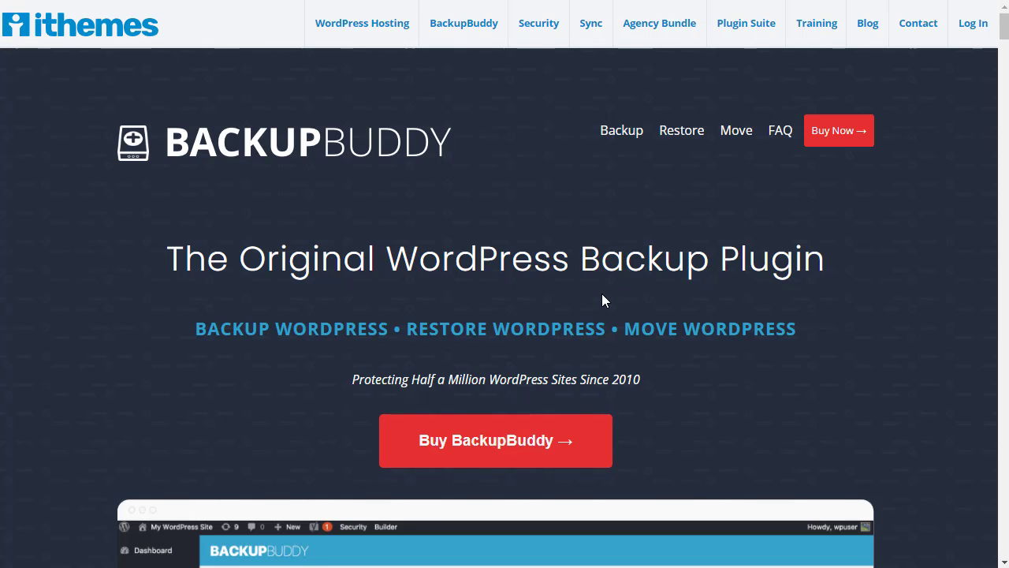
mouse_move(622, 130)
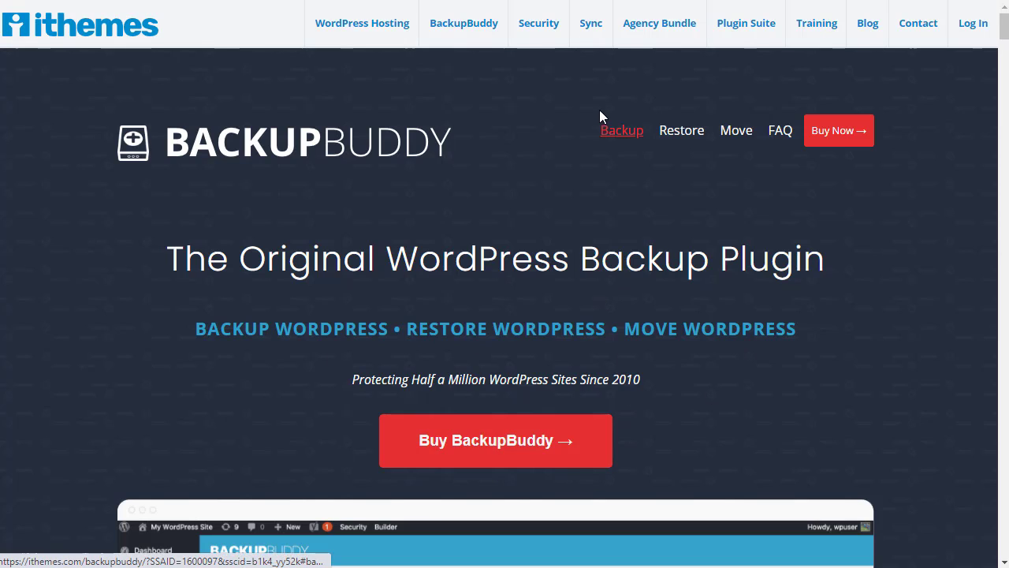
mouse_move(254, 195)
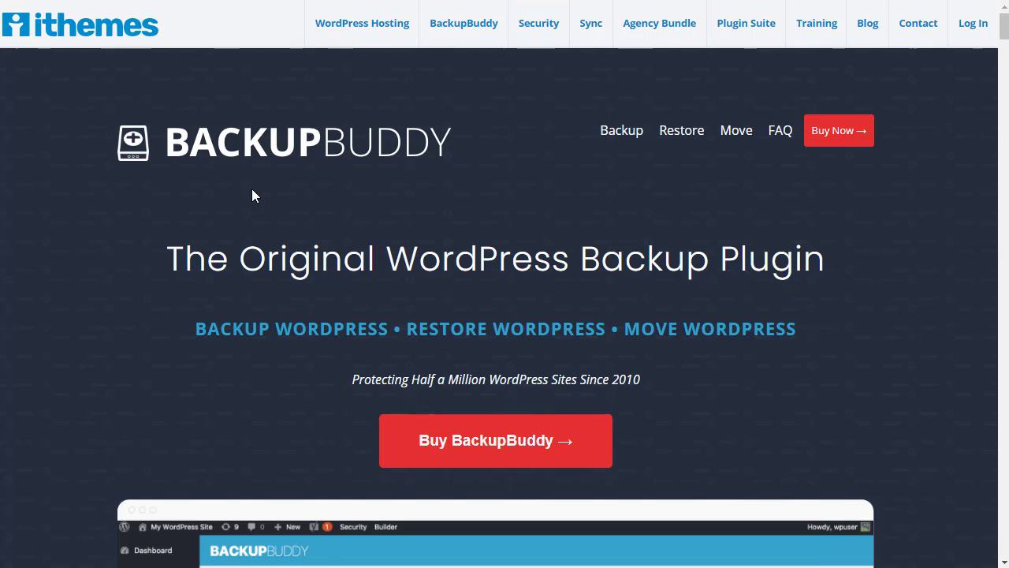
- Download the BackupBuddy 8.6.2.0 zip from the iThemes member Downloads page
left_click(973, 23)
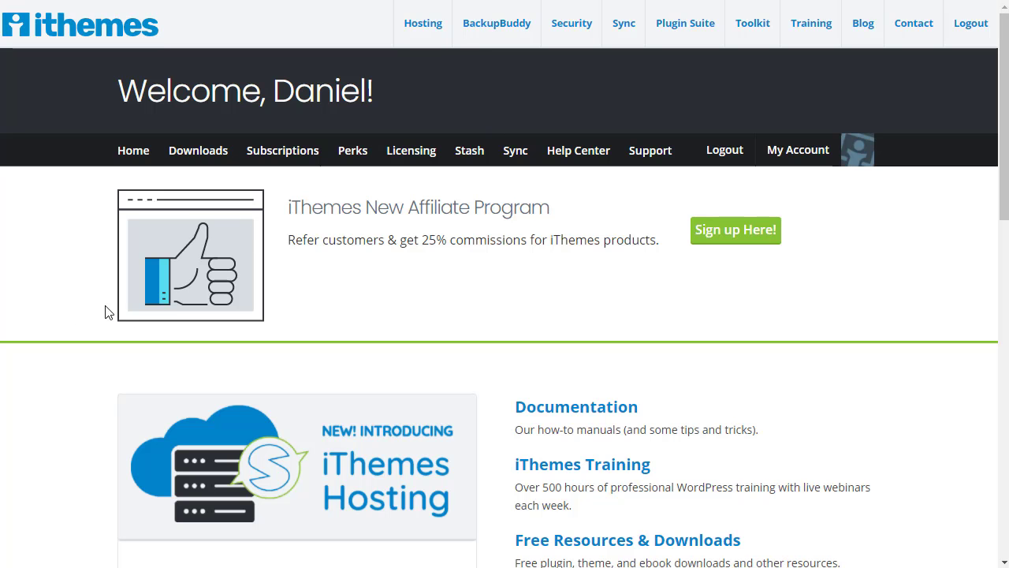
mouse_move(242, 327)
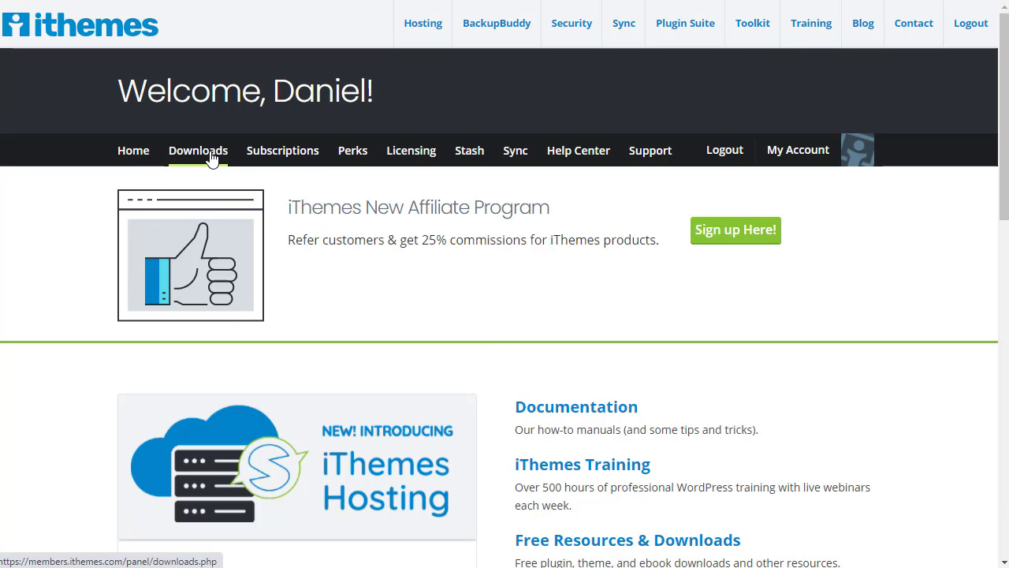
left_click(198, 149)
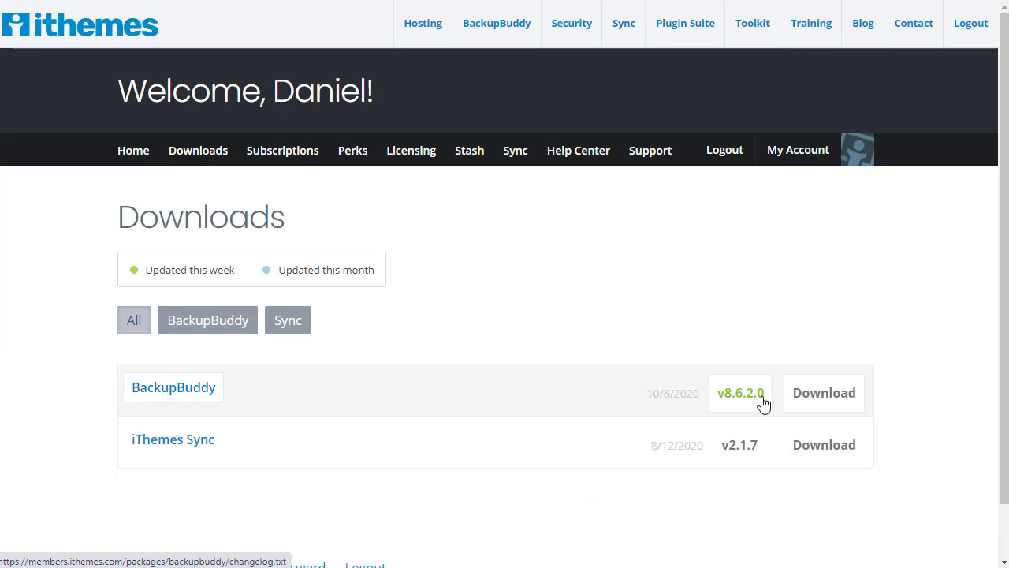
left_click(824, 392)
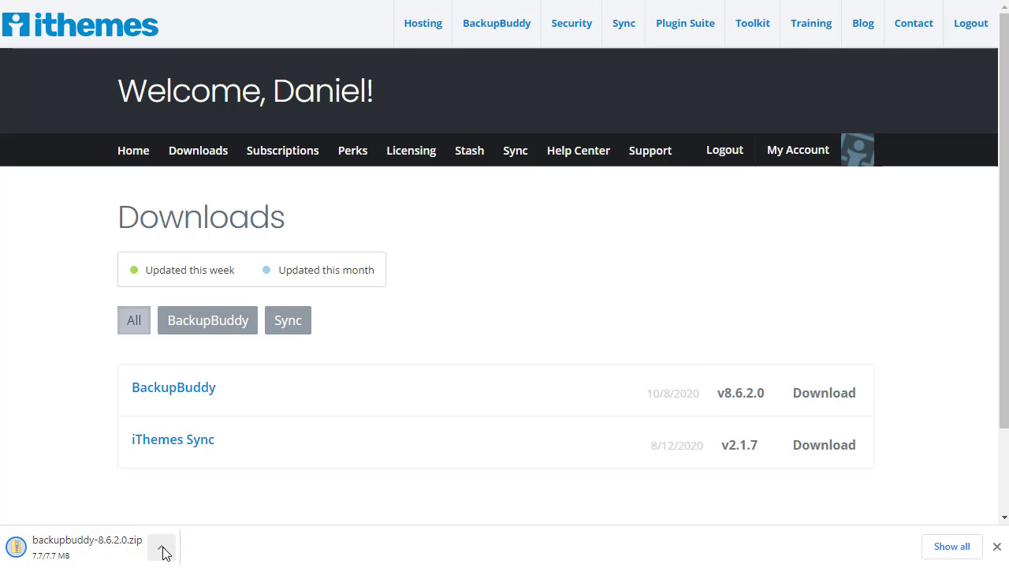
mouse_move(469, 487)
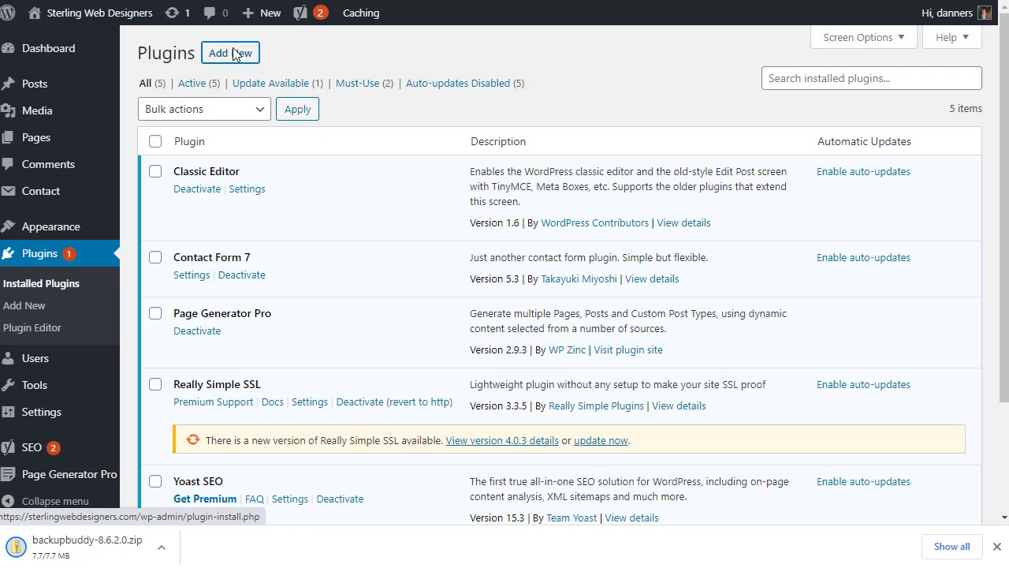
- Start adding a new plugin by uploading a zip file
left_click(230, 52)
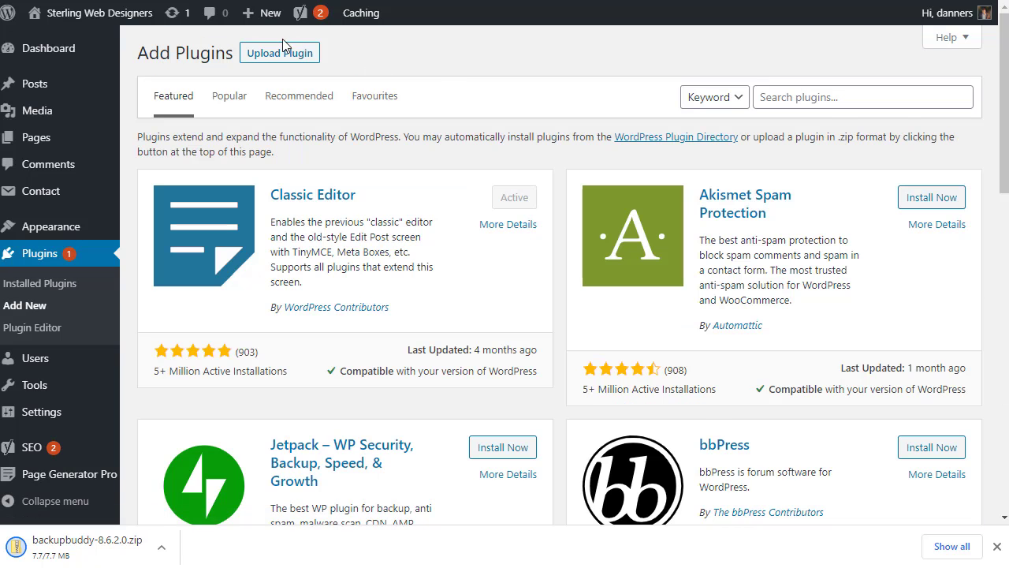
left_click(279, 52)
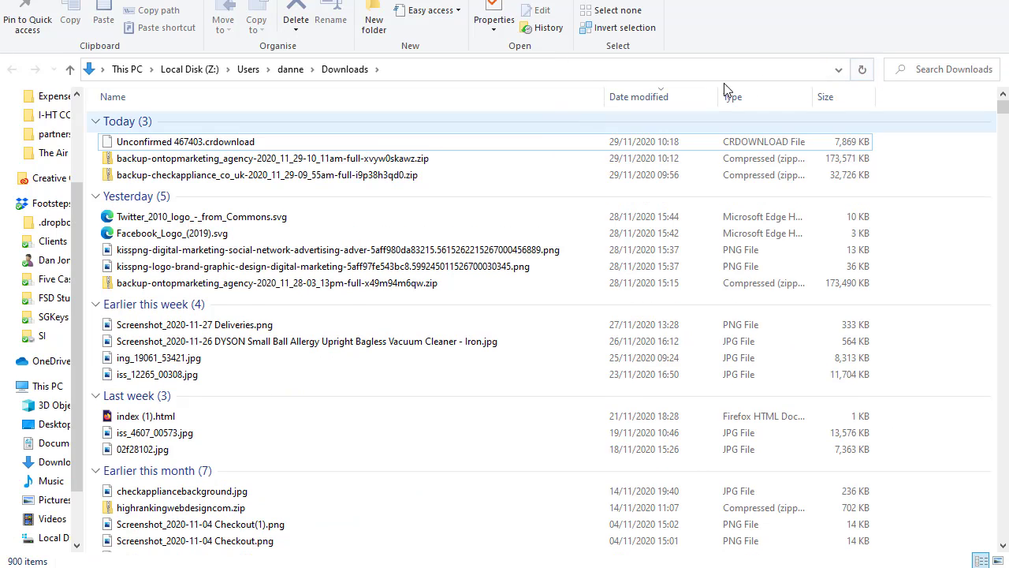
- Refresh Downloads and choose backupbuddy-8.6.2.0.zip as the plugin file
left_click(862, 69)
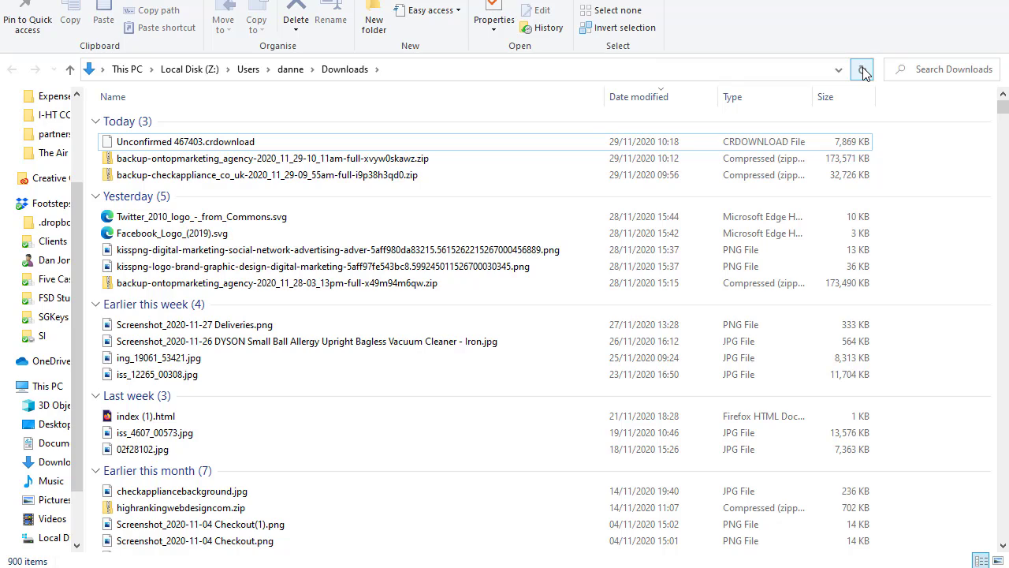
left_click(862, 68)
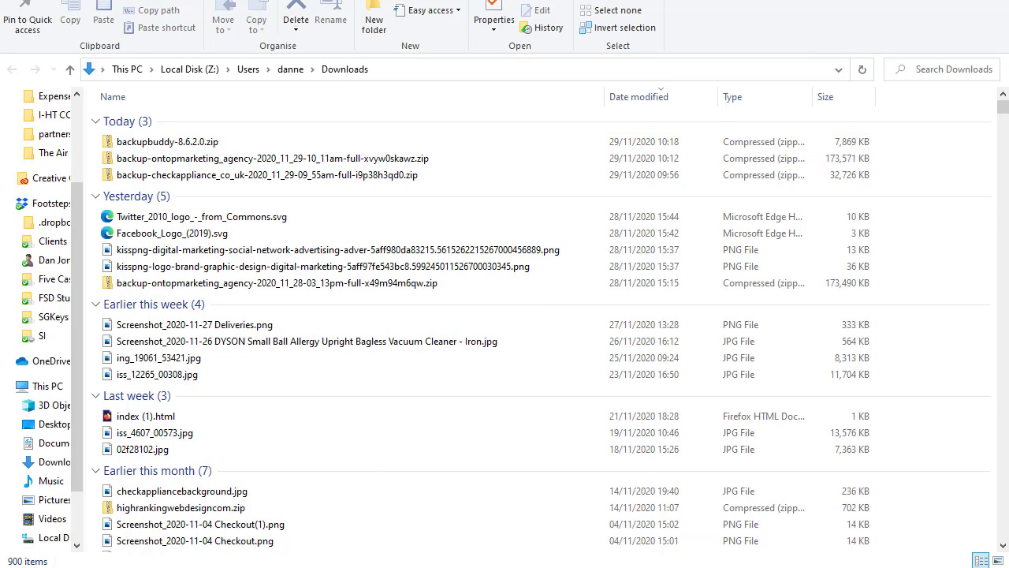
left_click(167, 141)
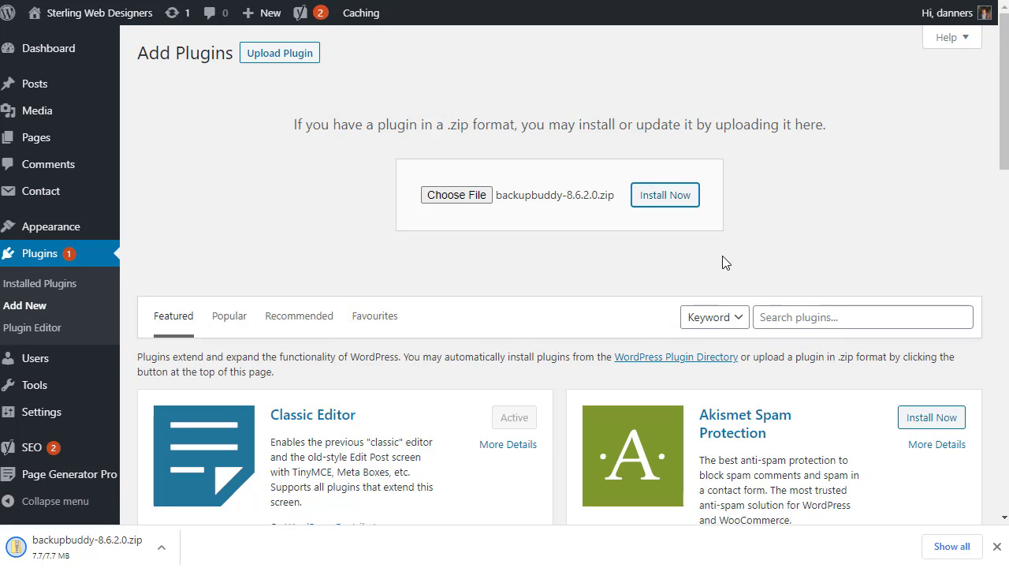
- Install the uploaded BackupBuddy zip and activate the plugin
left_click(665, 195)
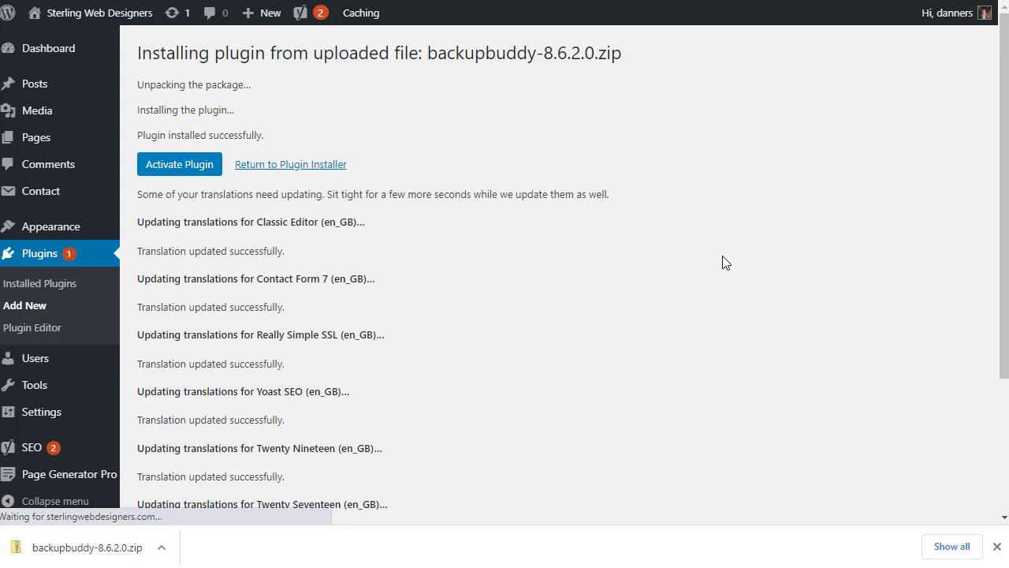
mouse_move(552, 143)
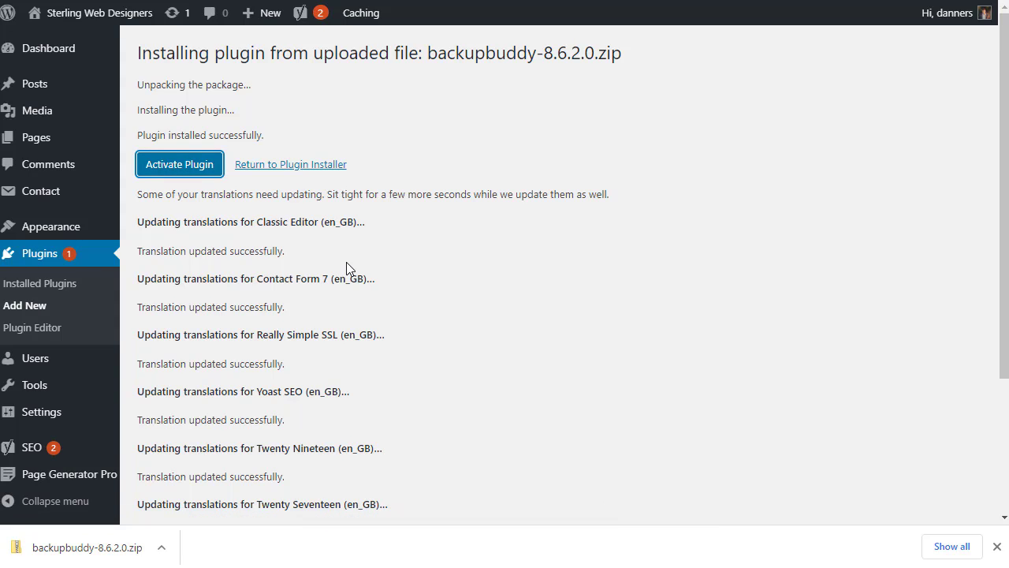
left_click(179, 164)
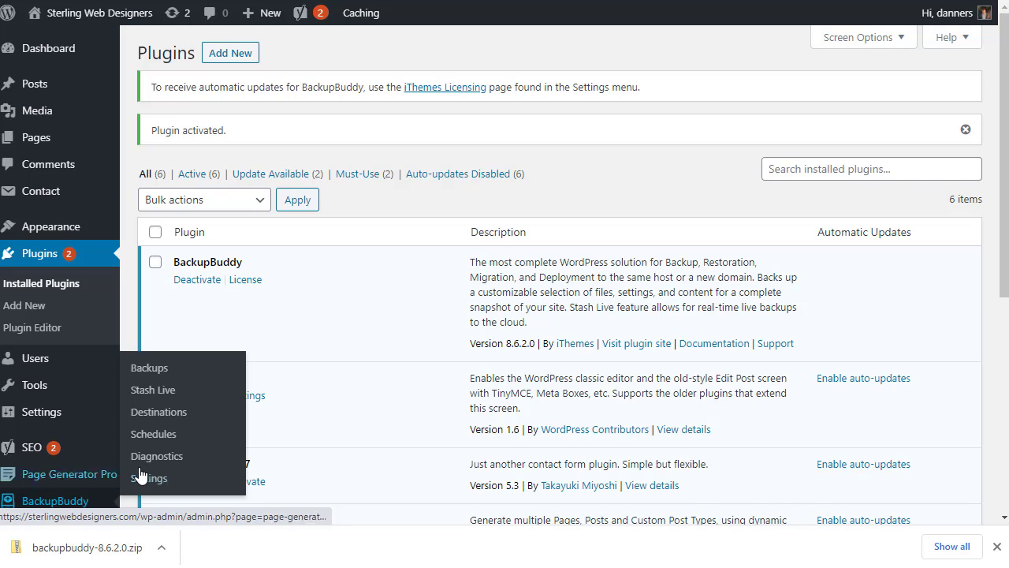
- License BackupBuddy with the iThemes membership login via the Licensing settings
left_click(149, 478)
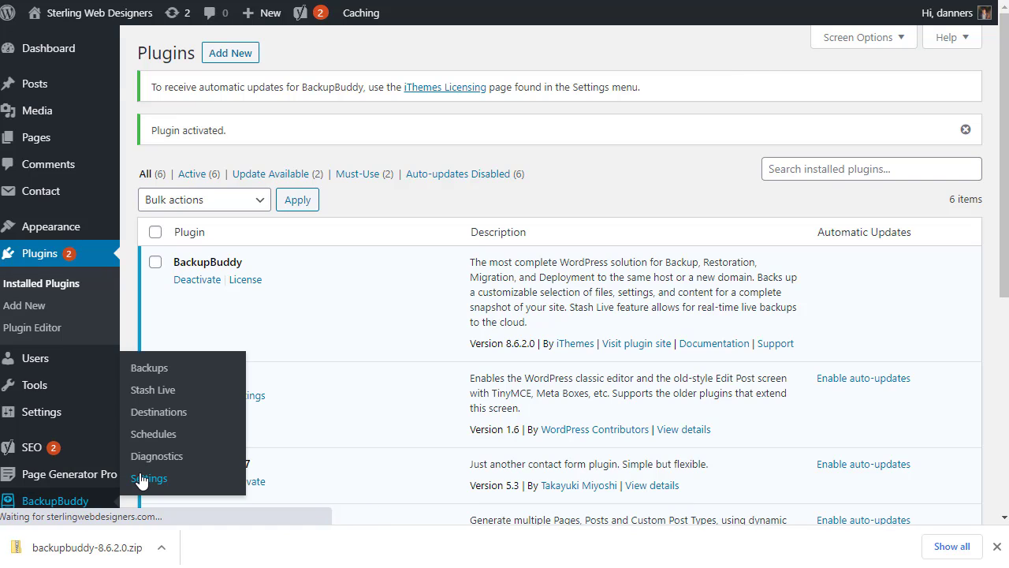
left_click(148, 478)
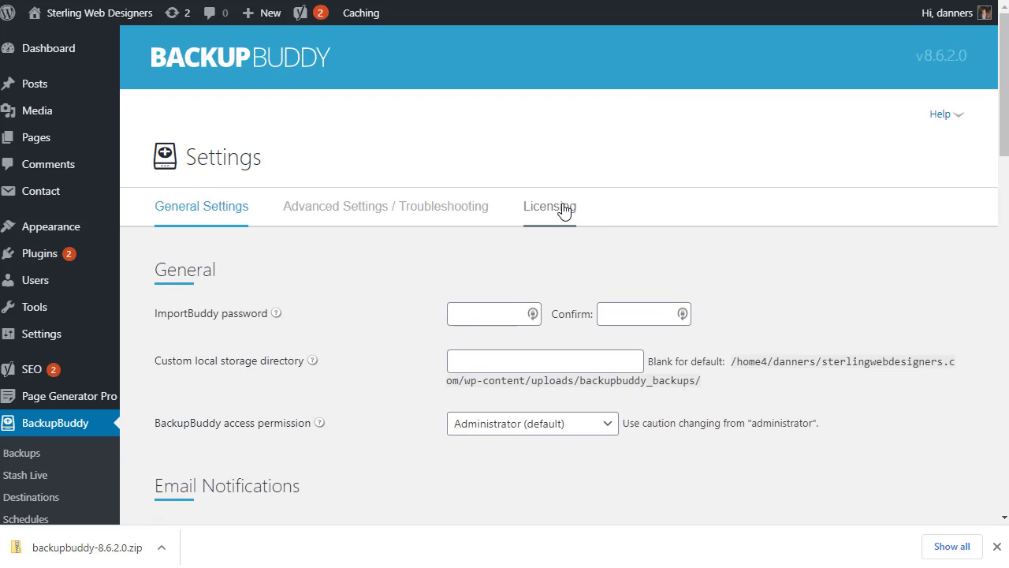
left_click(550, 206)
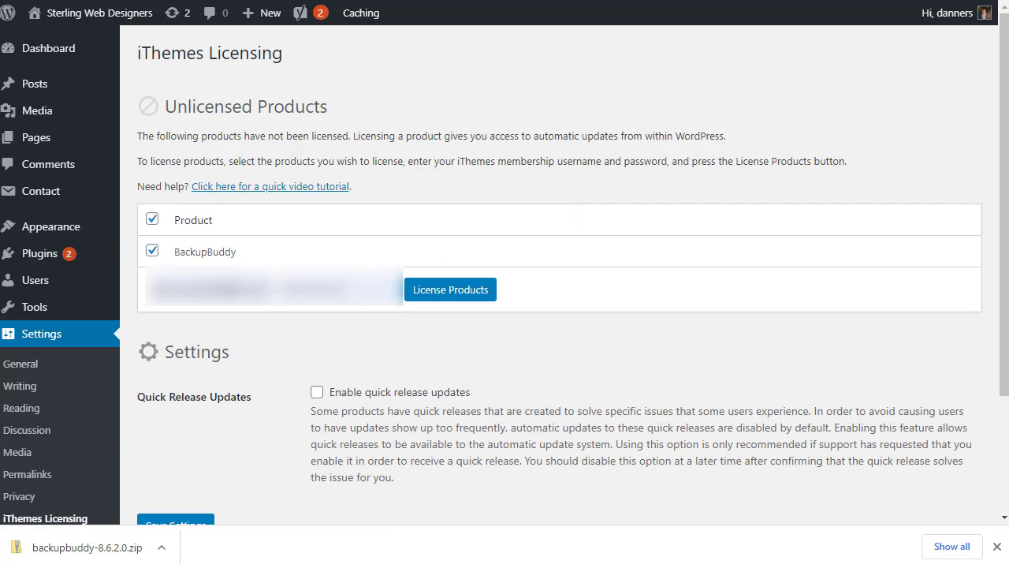
left_click(228, 288)
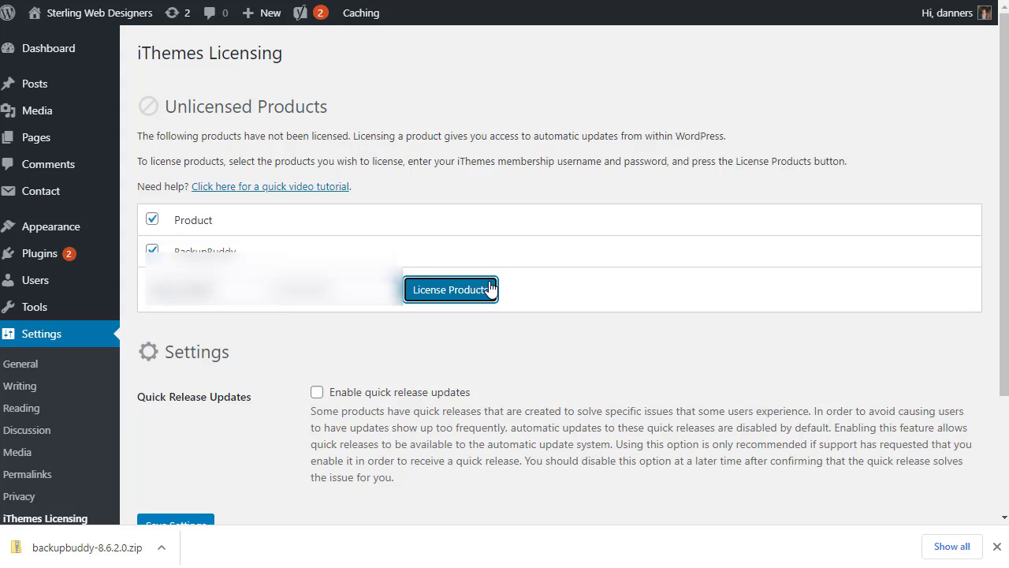
left_click(450, 289)
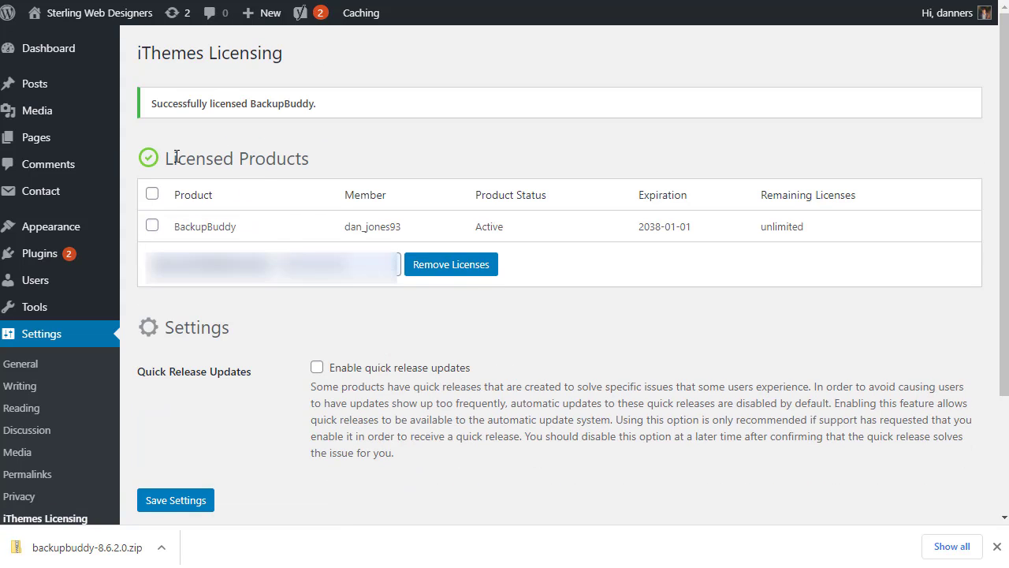
mouse_move(516, 224)
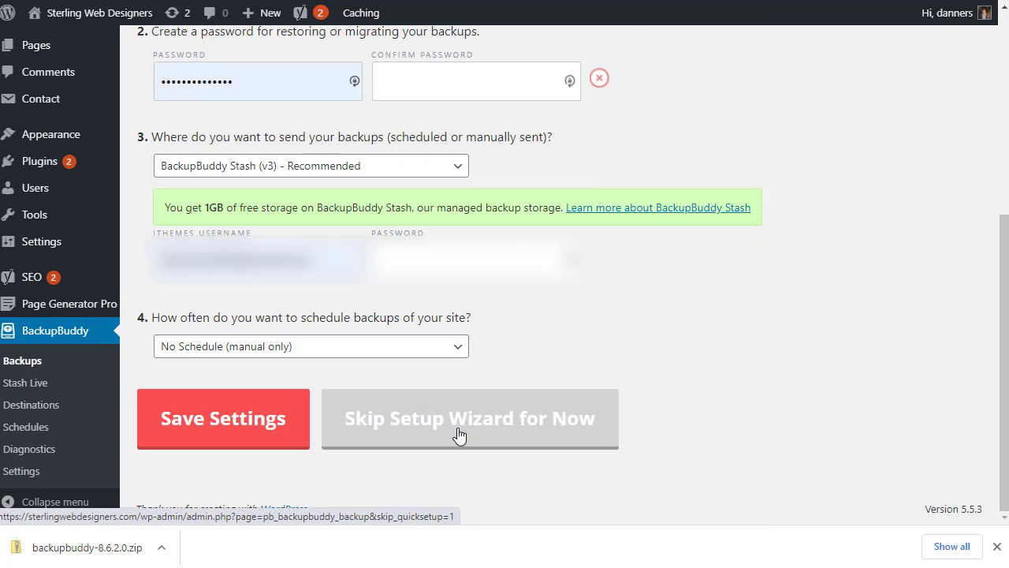
- Skip the setup wizard and start a Complete Backup of the site
left_click(469, 418)
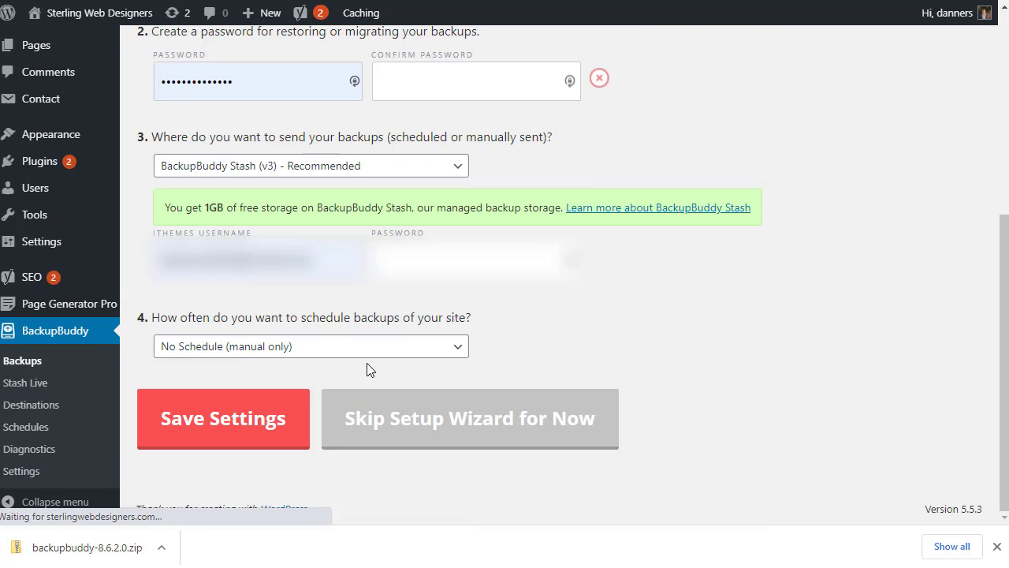
left_click(470, 418)
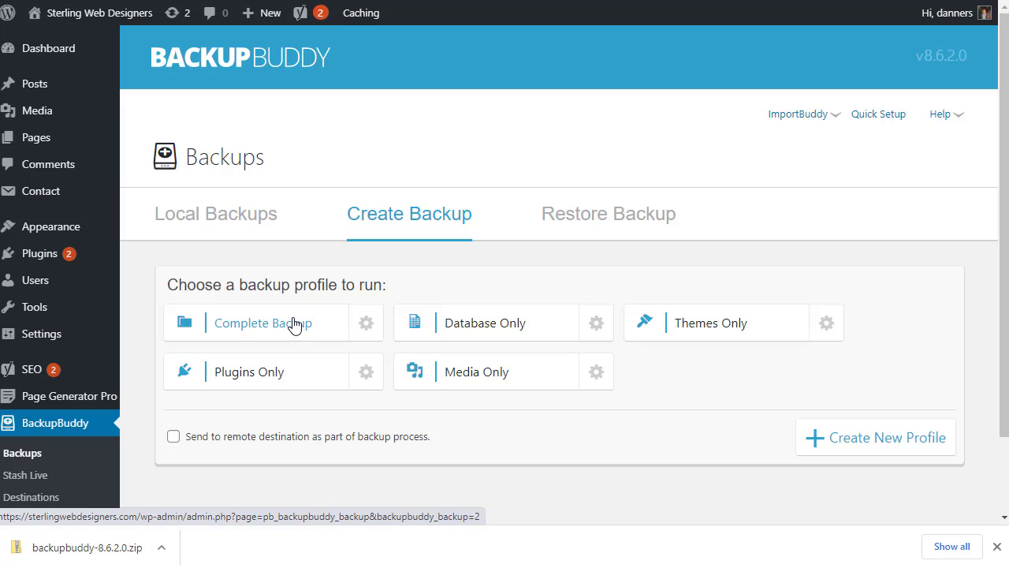
left_click(263, 322)
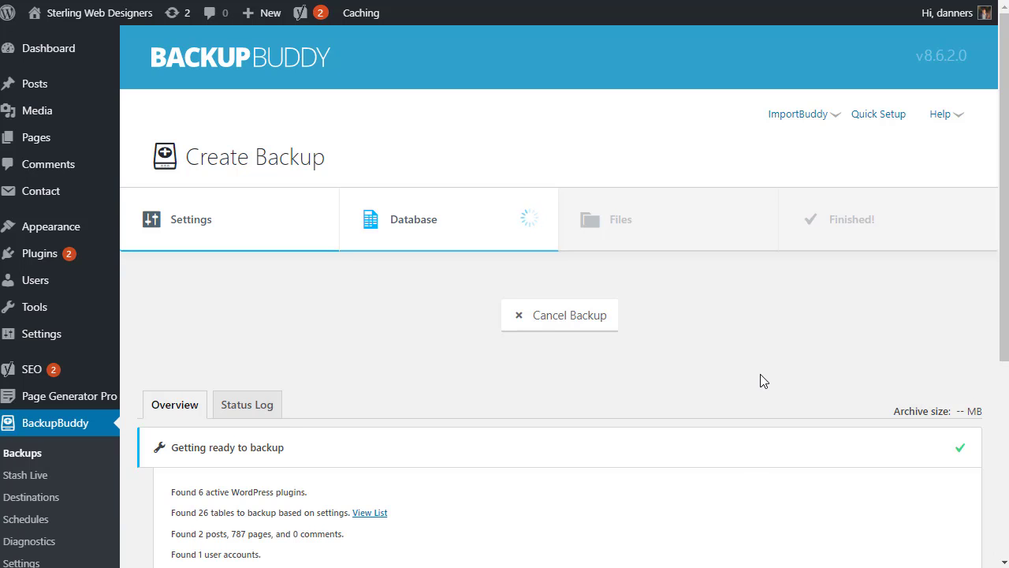
mouse_move(811, 372)
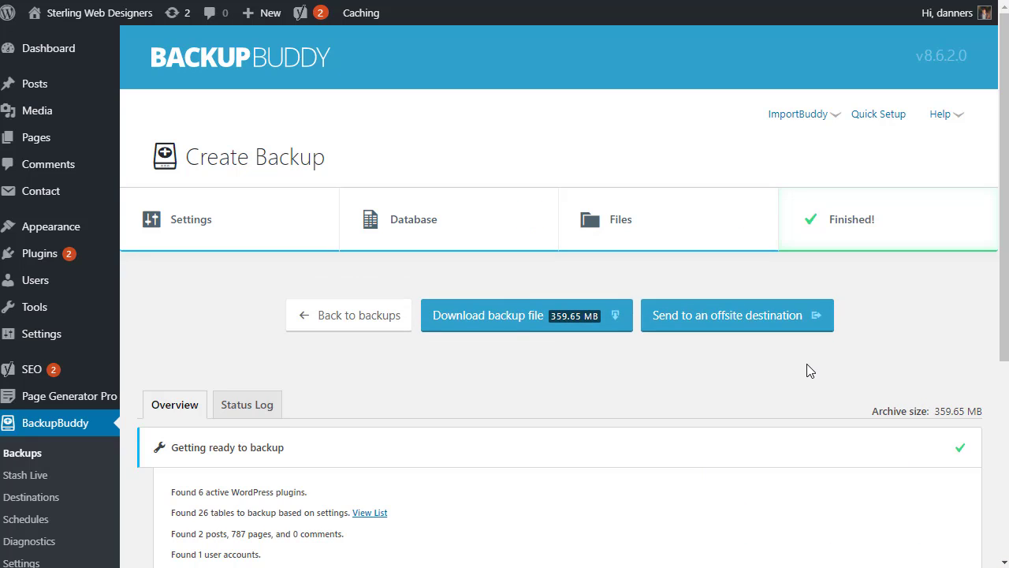
mouse_move(932, 447)
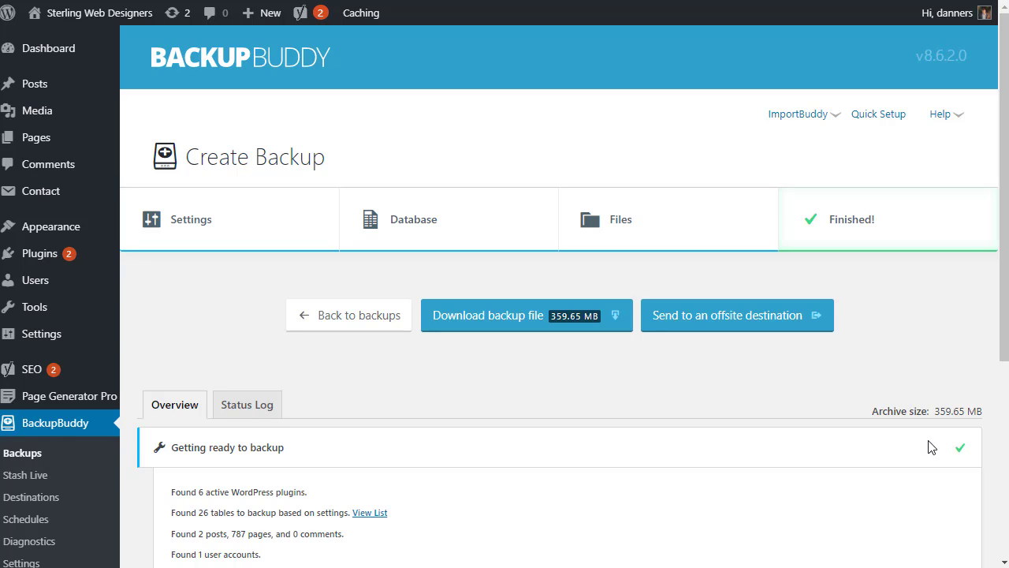
mouse_move(511, 425)
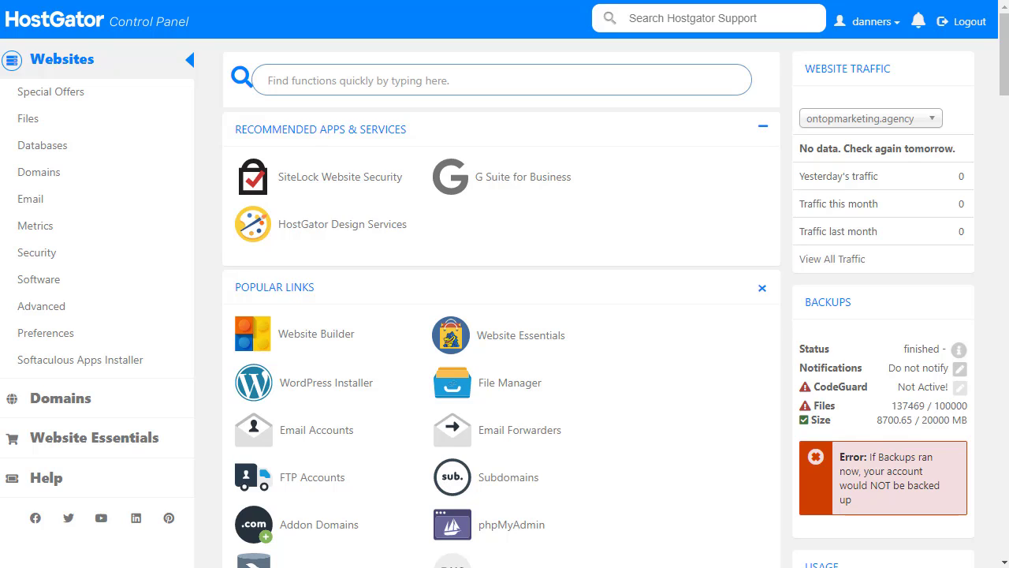
mouse_move(510, 383)
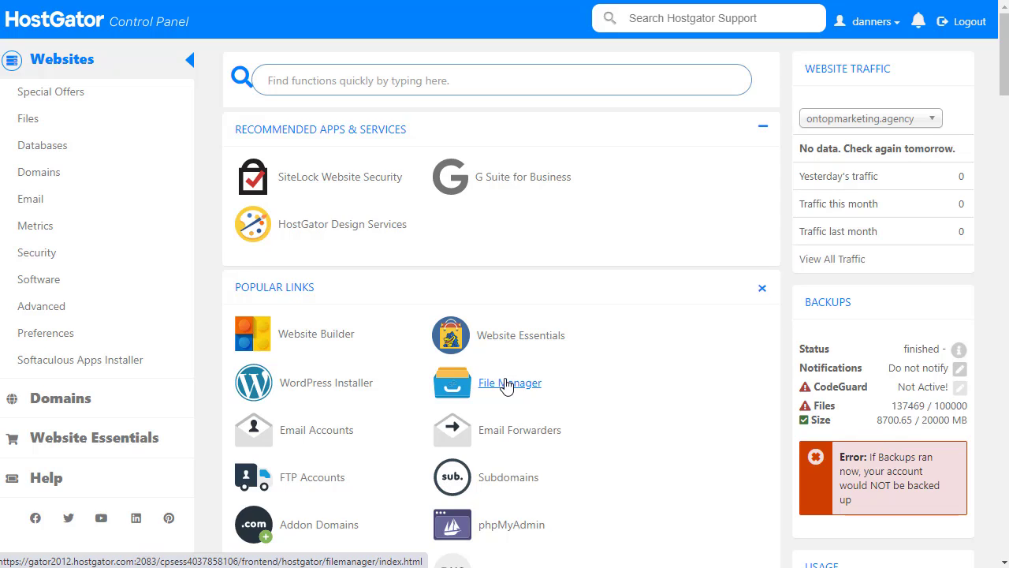
mouse_move(313, 477)
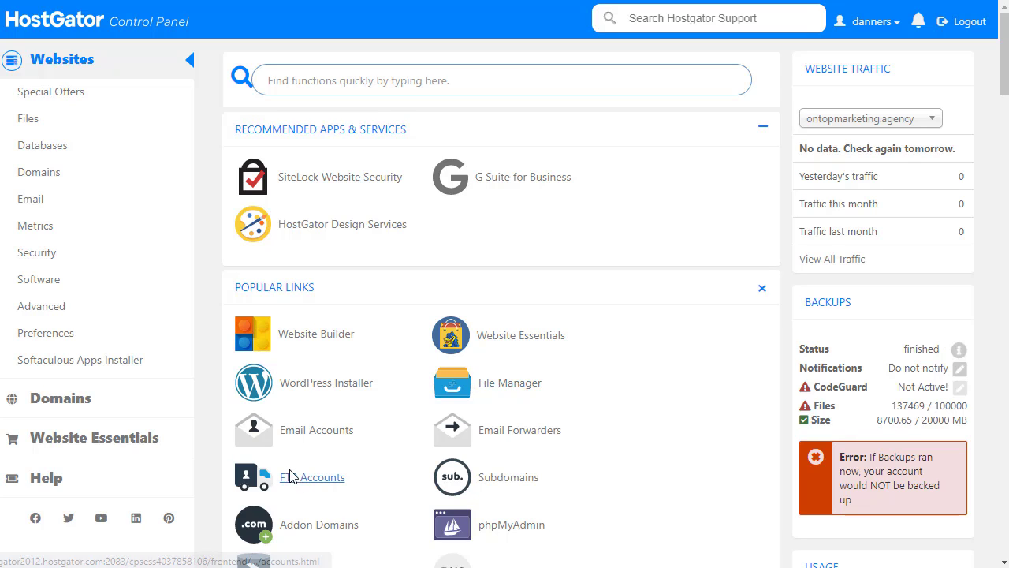
- Bring up the cPanel FTP Accounts page from Popular Links
left_click(320, 477)
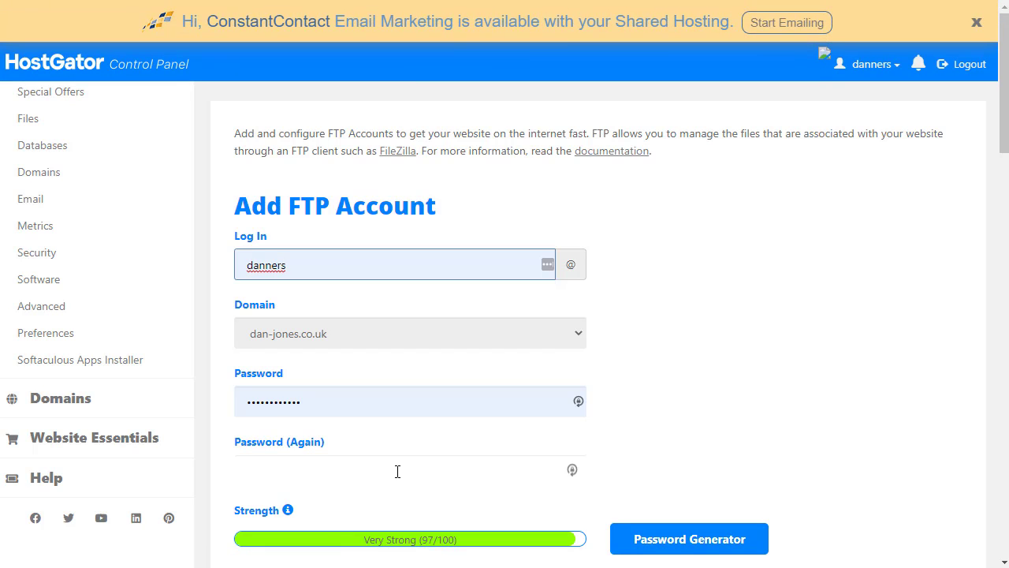
mouse_move(683, 487)
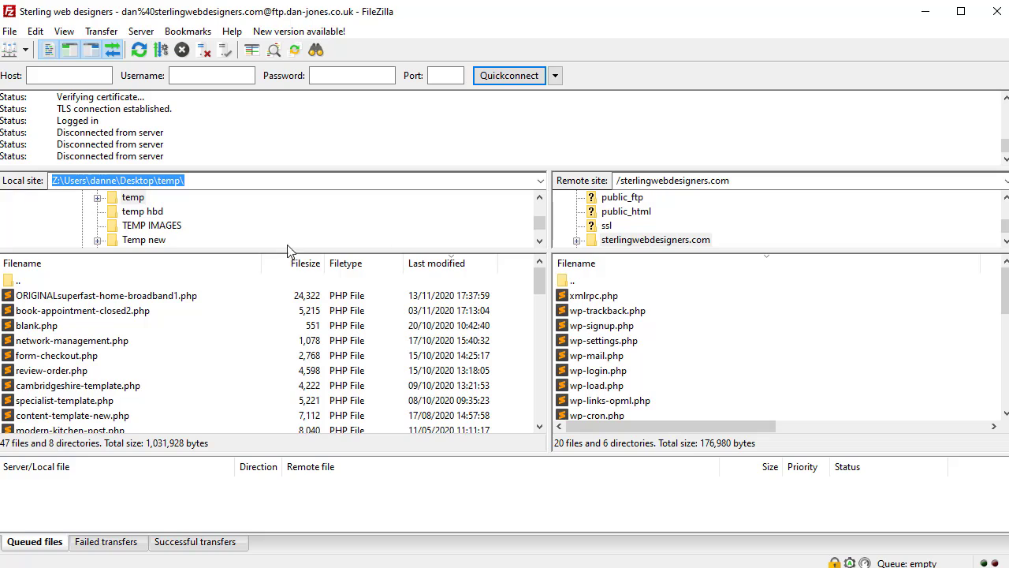
mouse_move(668, 148)
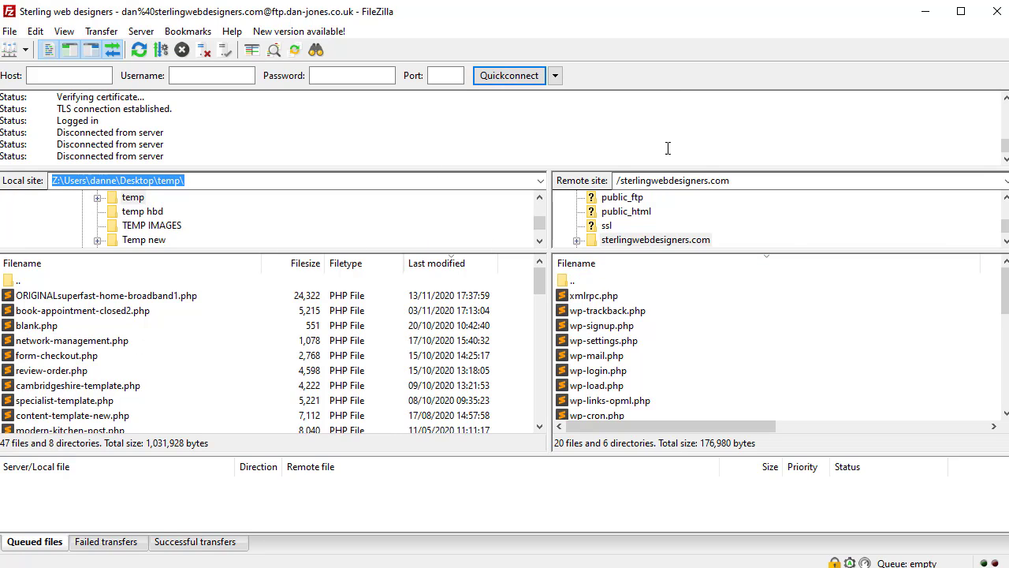
mouse_move(712, 375)
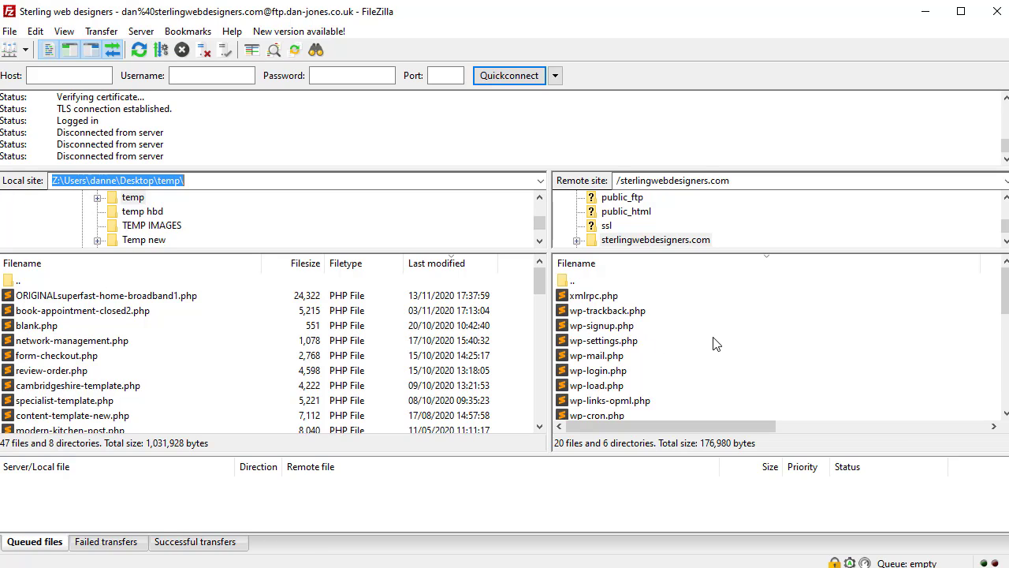
mouse_move(724, 352)
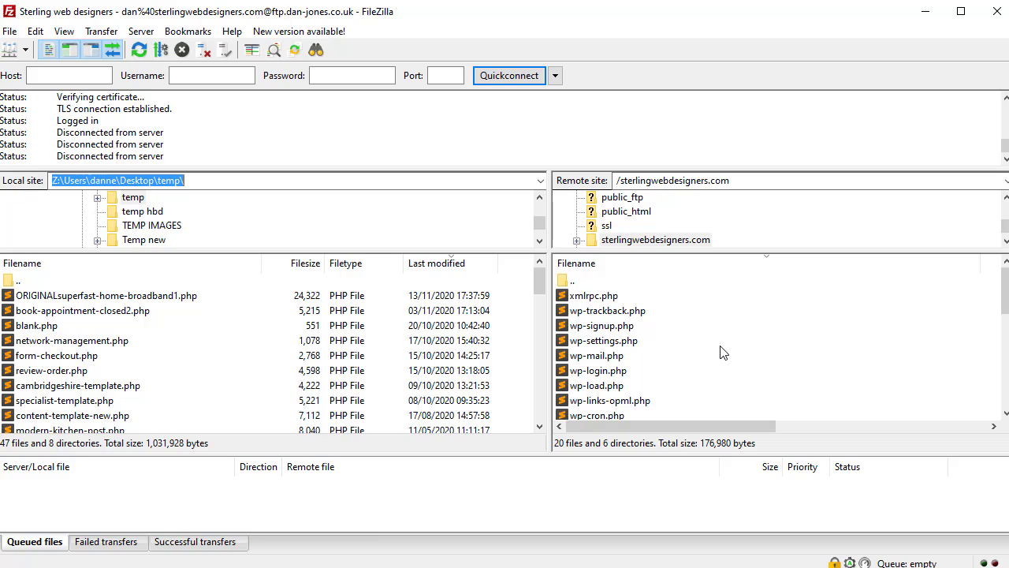
scroll("down", 3)
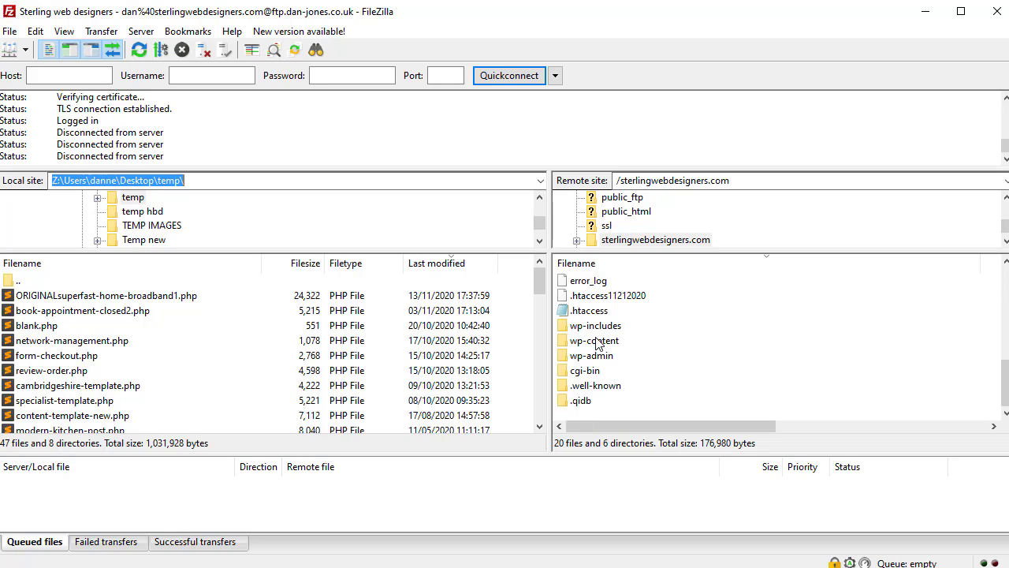
mouse_move(603, 361)
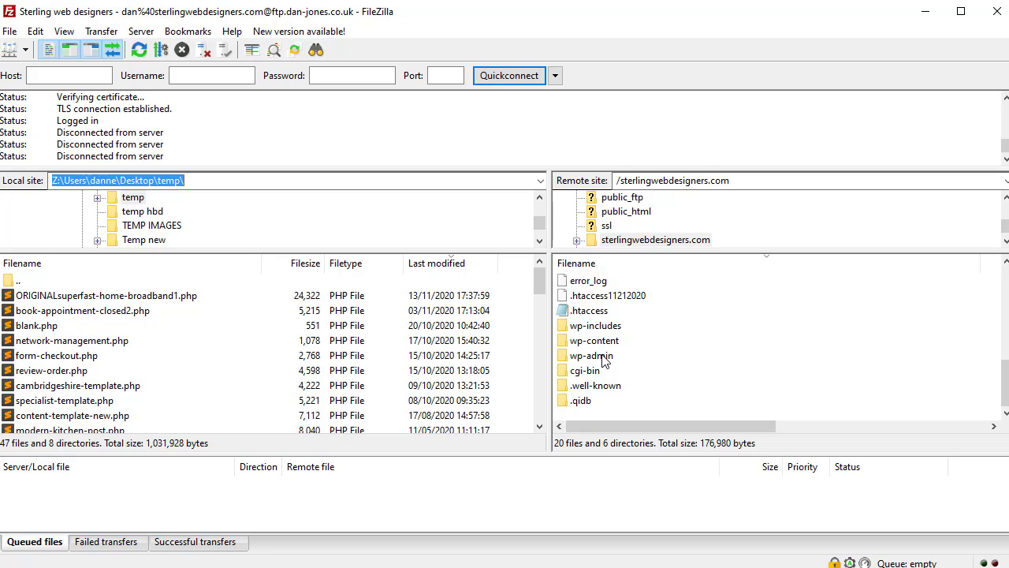
mouse_move(520, 324)
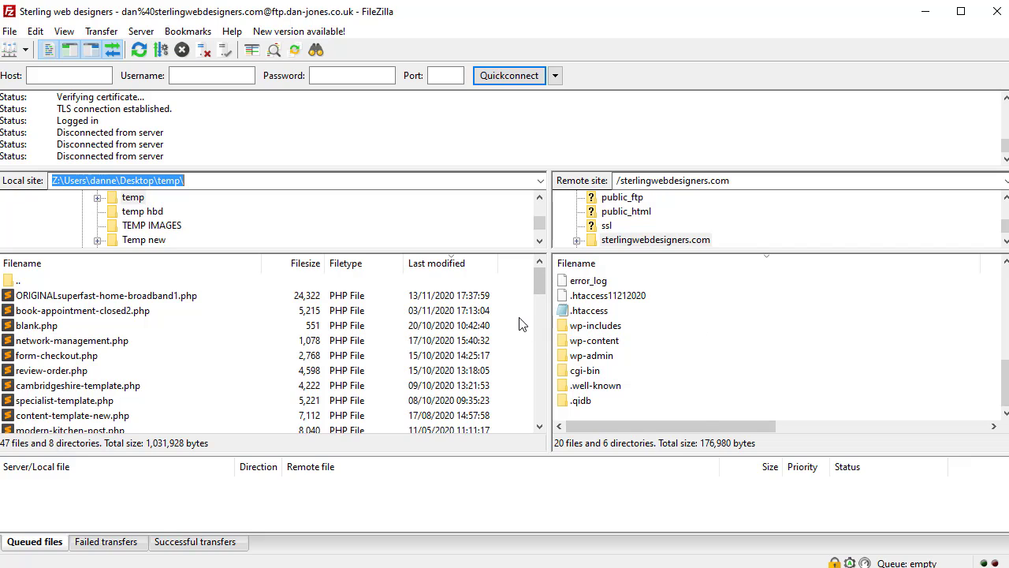
- Create a local 'website backup' folder in temp and refresh the listings
right_click(615, 326)
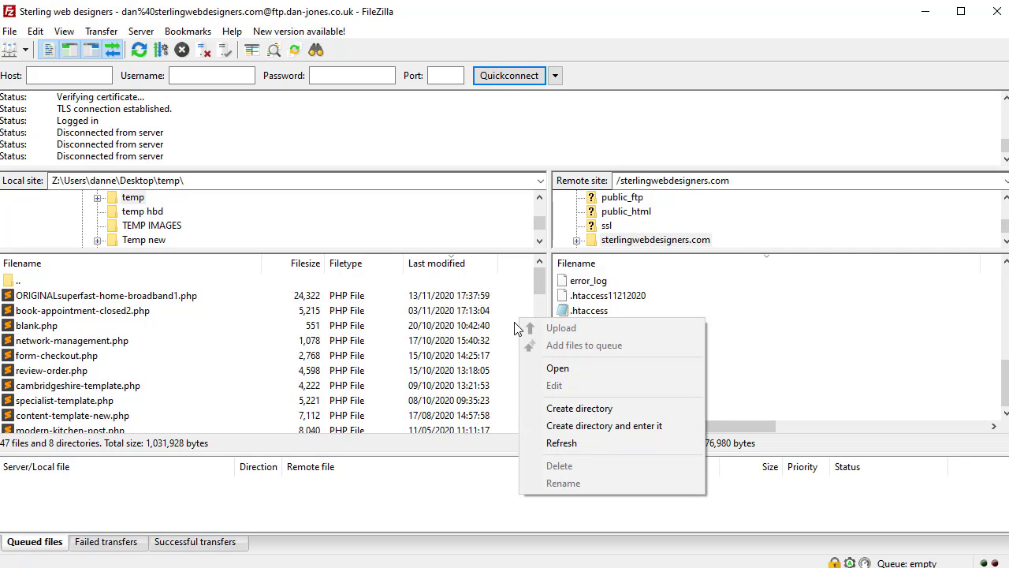
left_click(579, 408)
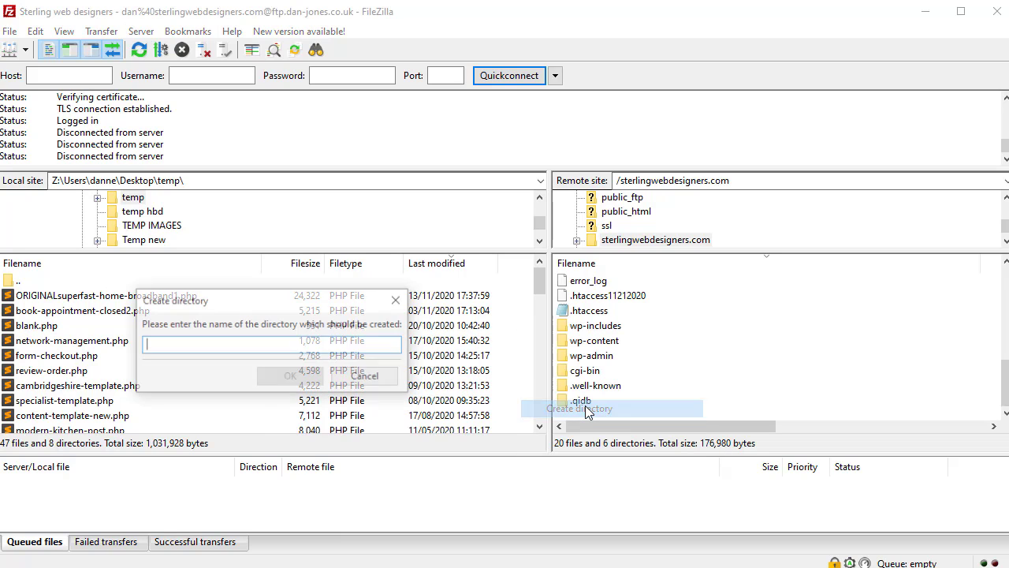
type("webs")
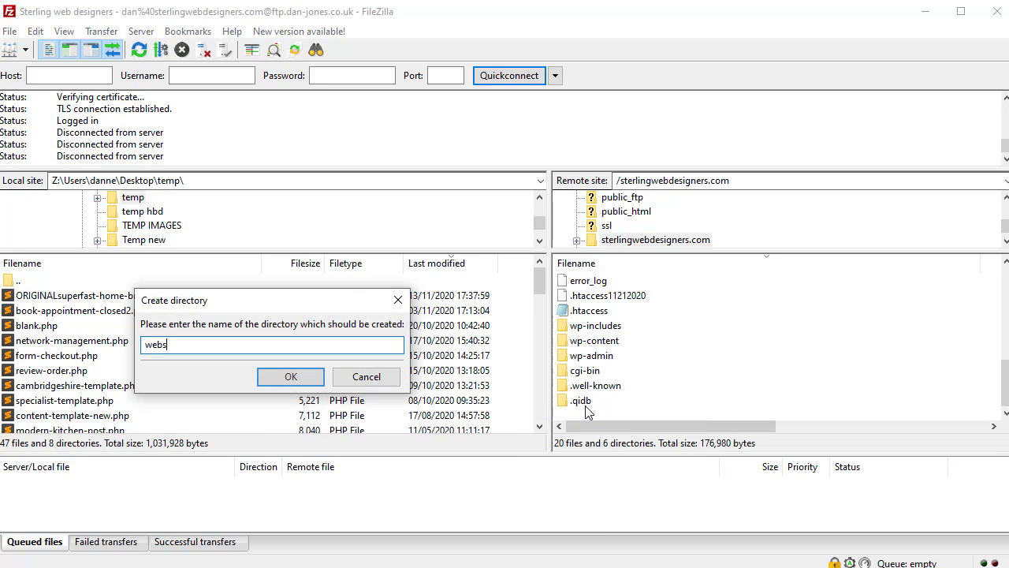
left_click(290, 376)
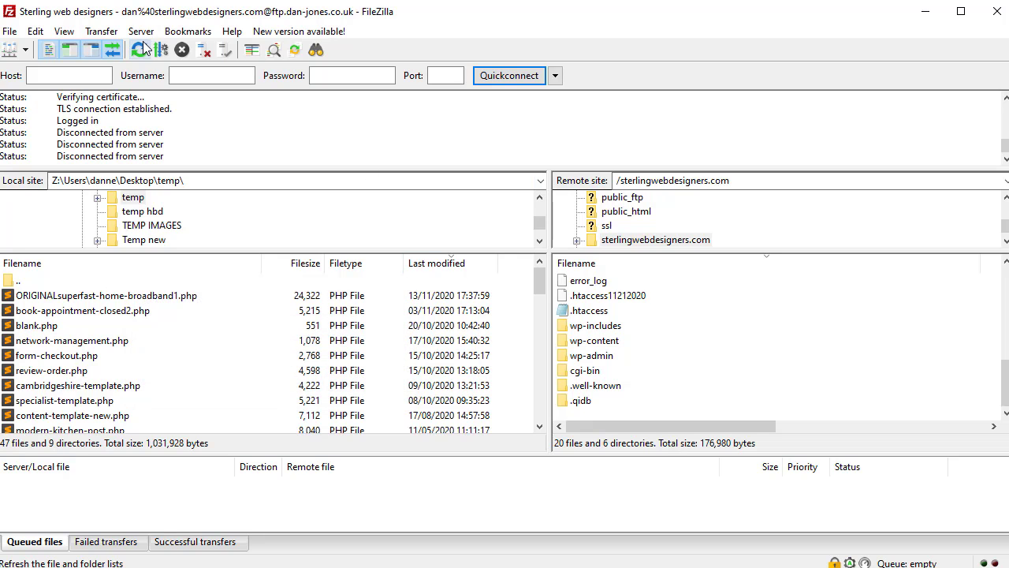
left_click(140, 49)
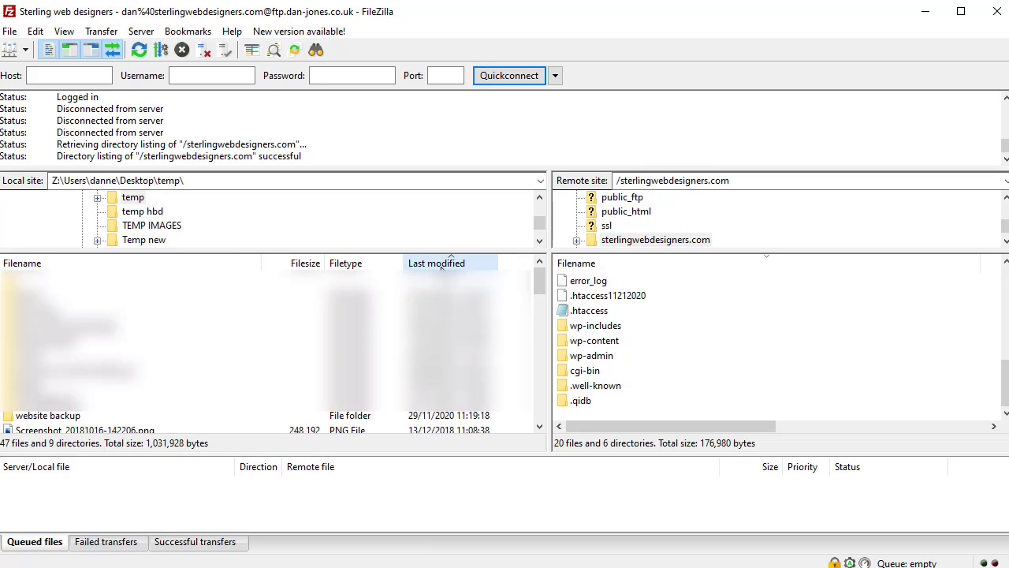
- Select every server file and folder for download into the local website backup folder
double_click(47, 416)
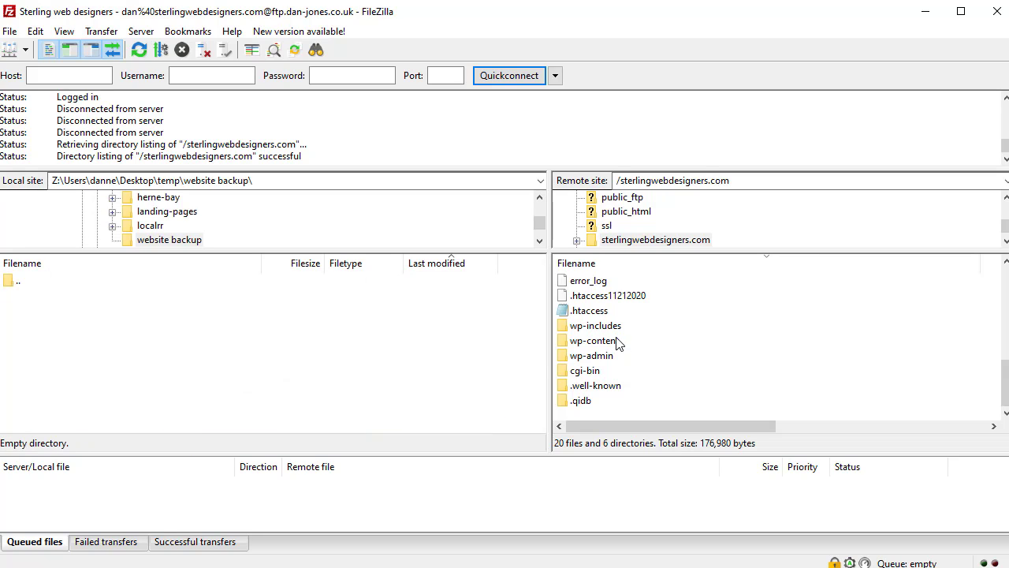
left_click(594, 340)
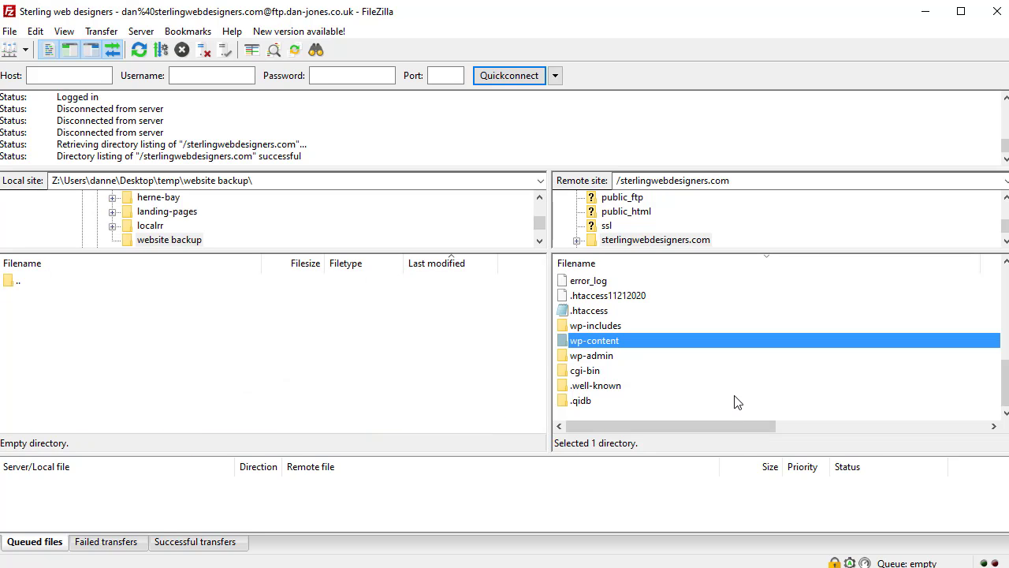
key("ctrl+a")
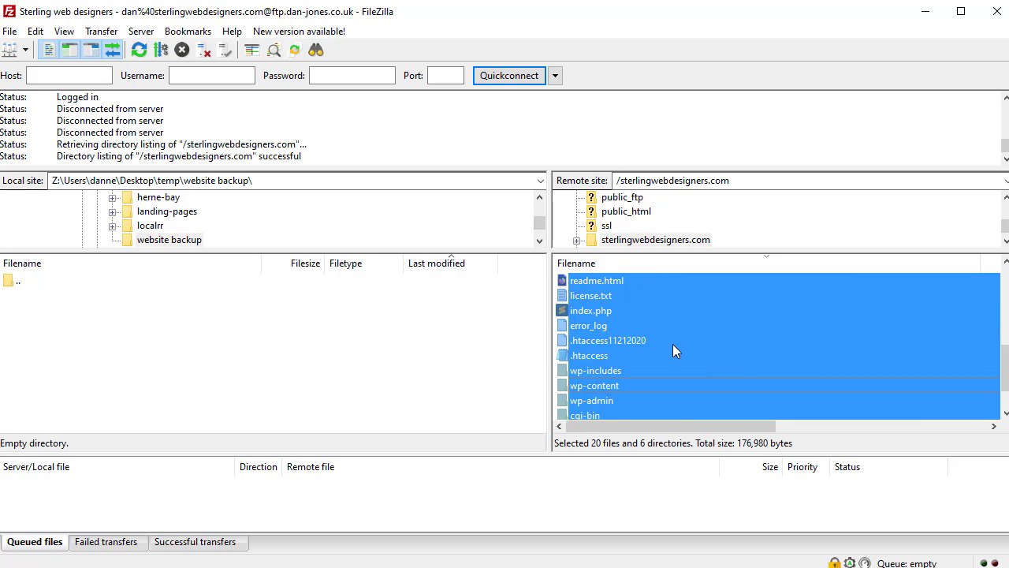
scroll("down", 3)
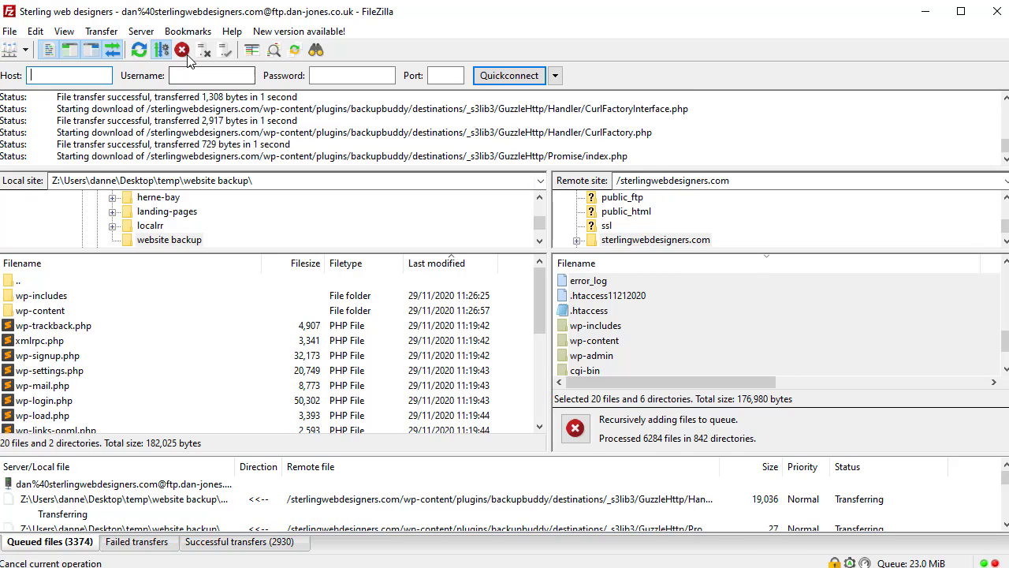
- Cancel the queuing prompt, then bring up the file actions for wp-config.php on the server
left_click(182, 49)
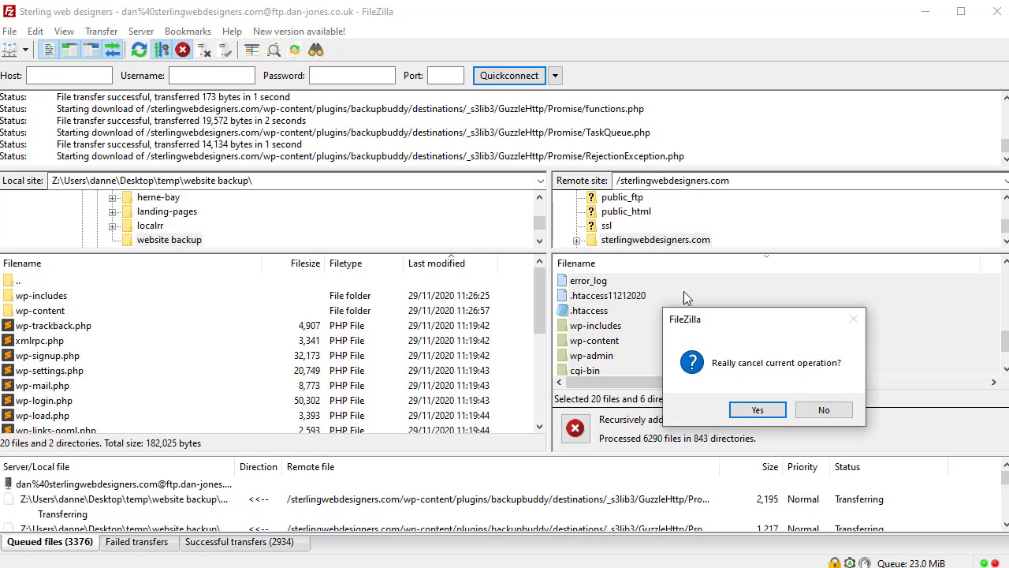
left_click(757, 409)
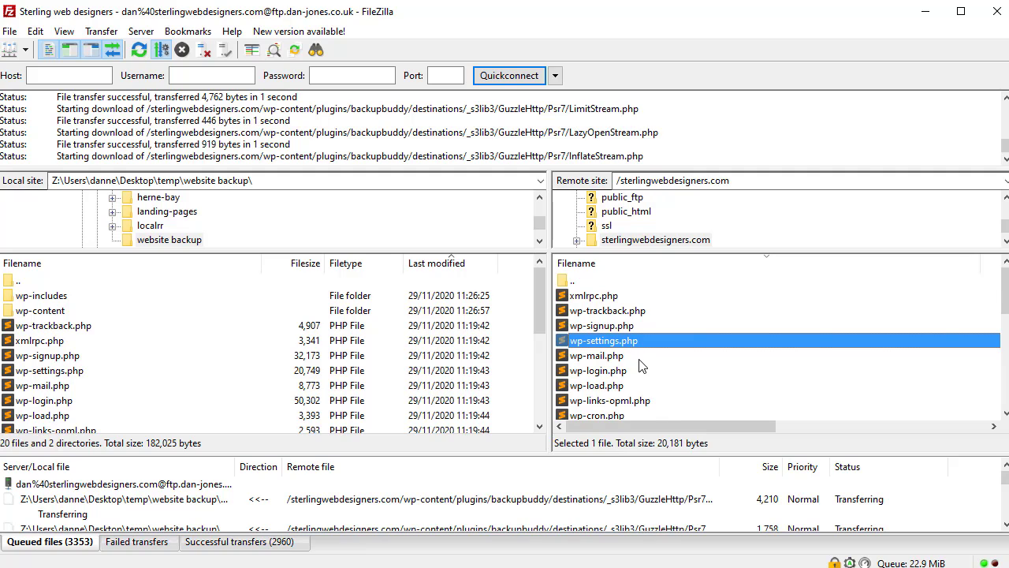
right_click(599, 385)
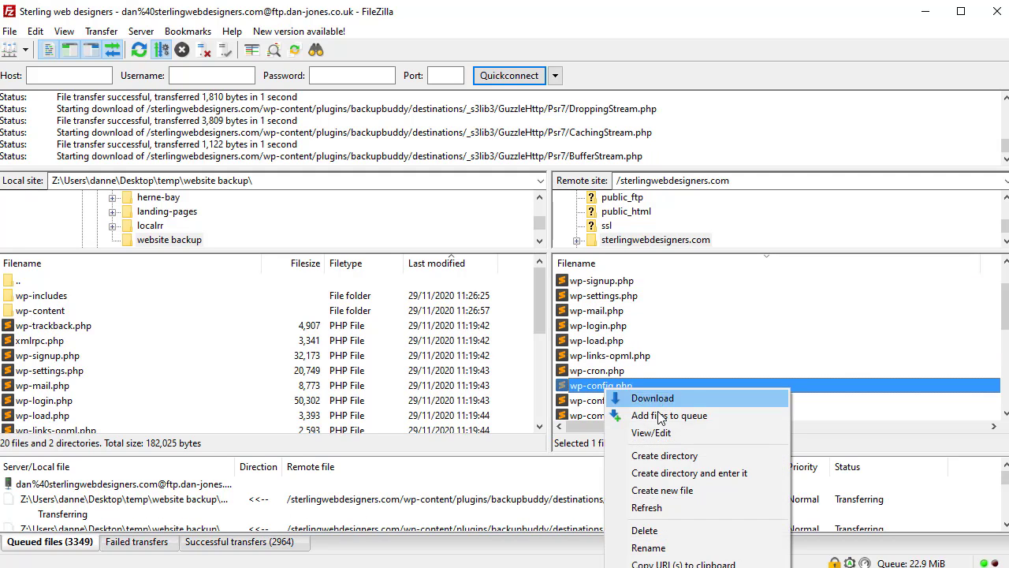
- View wp-config.php in Sublime Text and select its DB_NAME value, danners_wrdp11
left_click(652, 397)
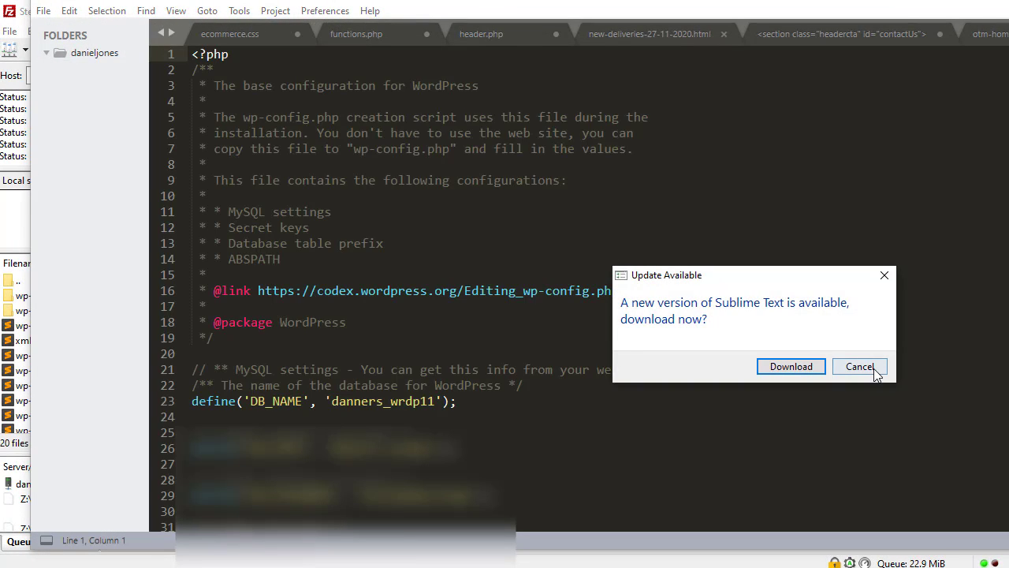
left_click(858, 366)
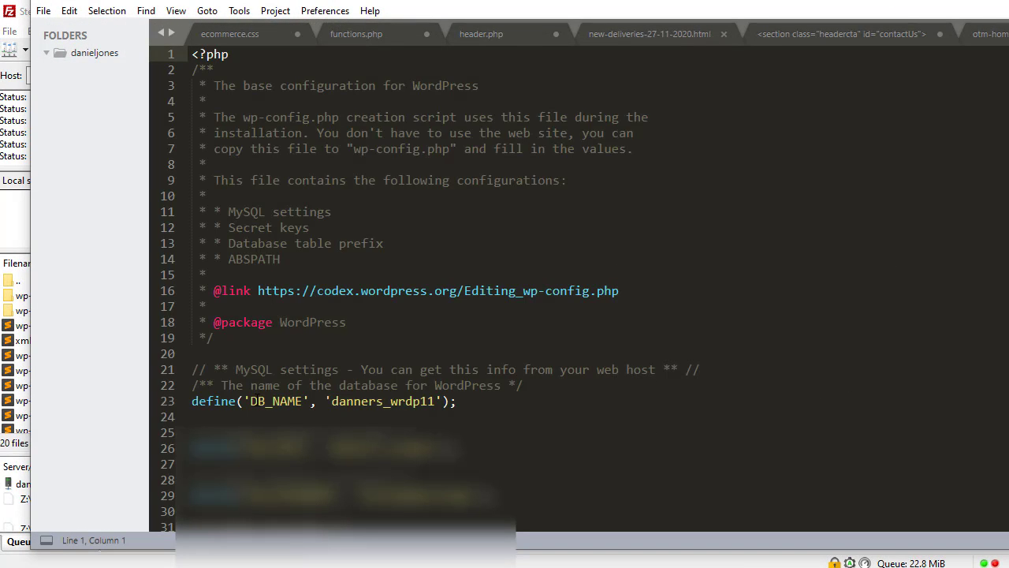
double_click(355, 401)
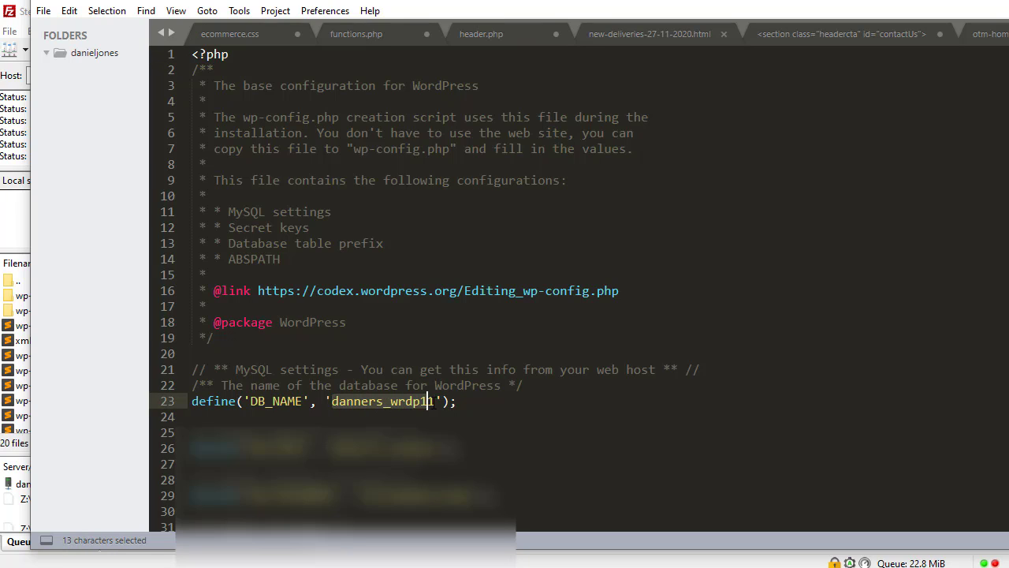
type("1")
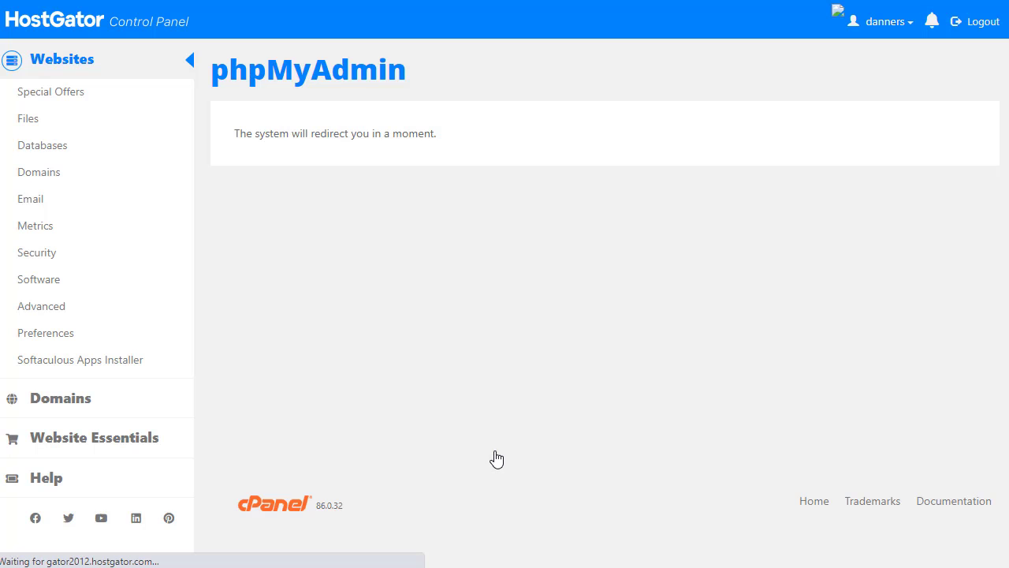
mouse_move(873, 204)
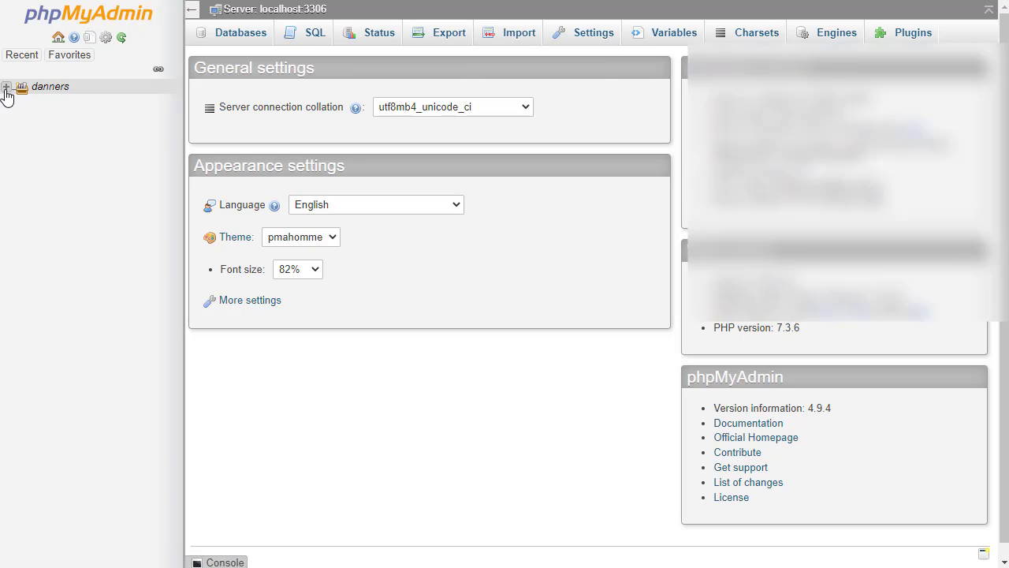
mouse_move(6, 87)
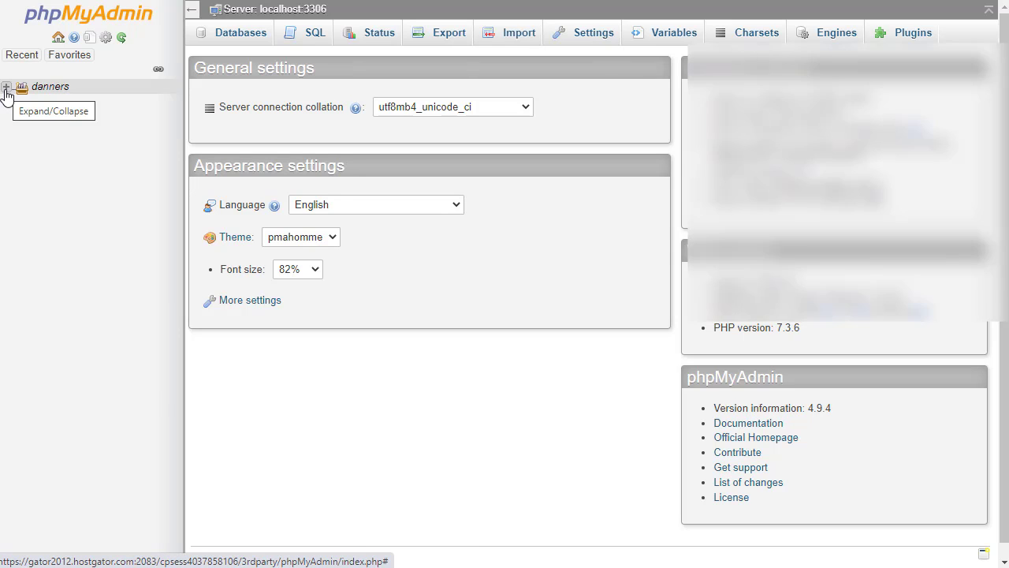
- Expand the danners account in phpMyAdmin and open the danners_wrdp11 database's table list
left_click(6, 86)
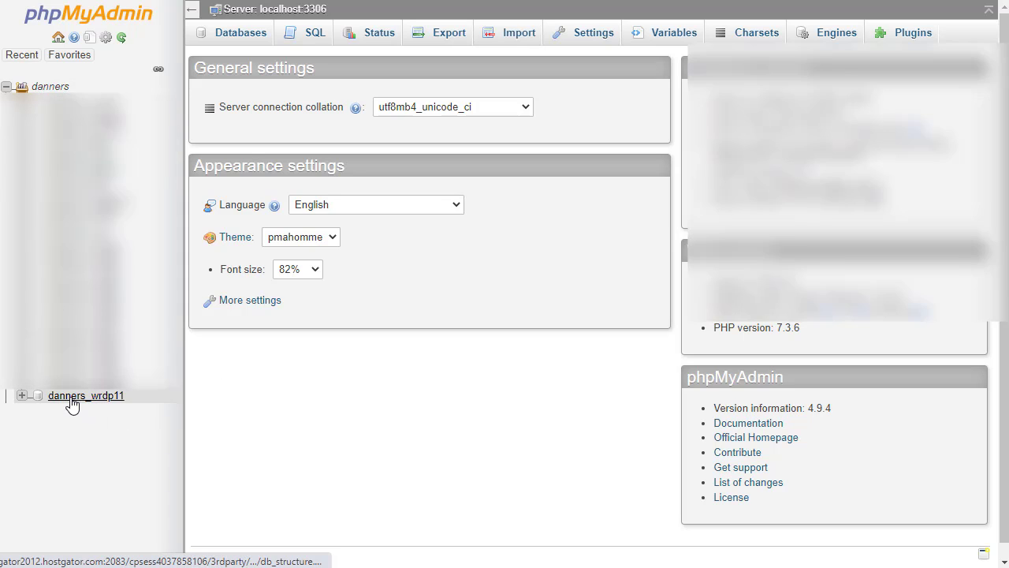
mouse_move(97, 401)
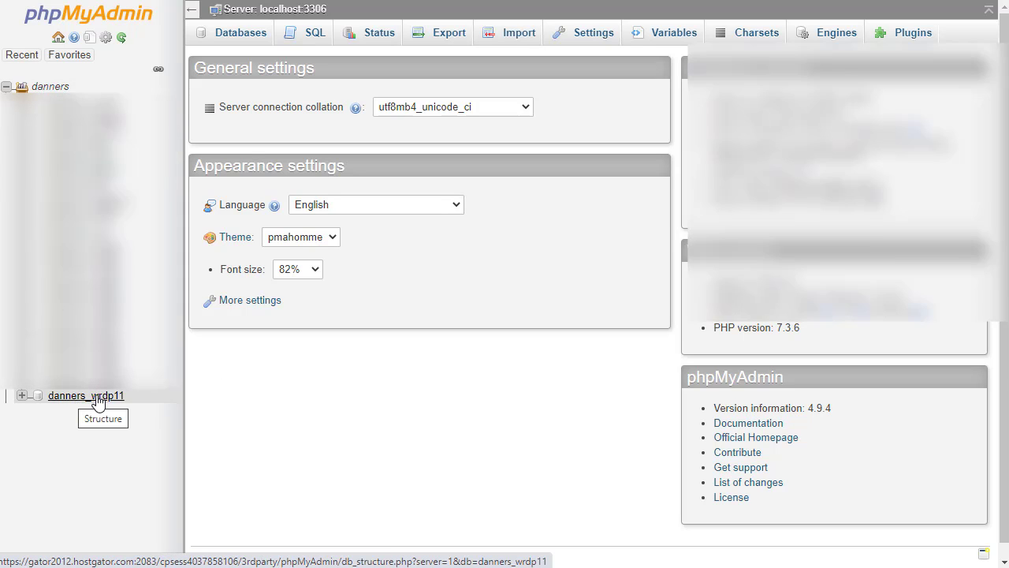
left_click(86, 395)
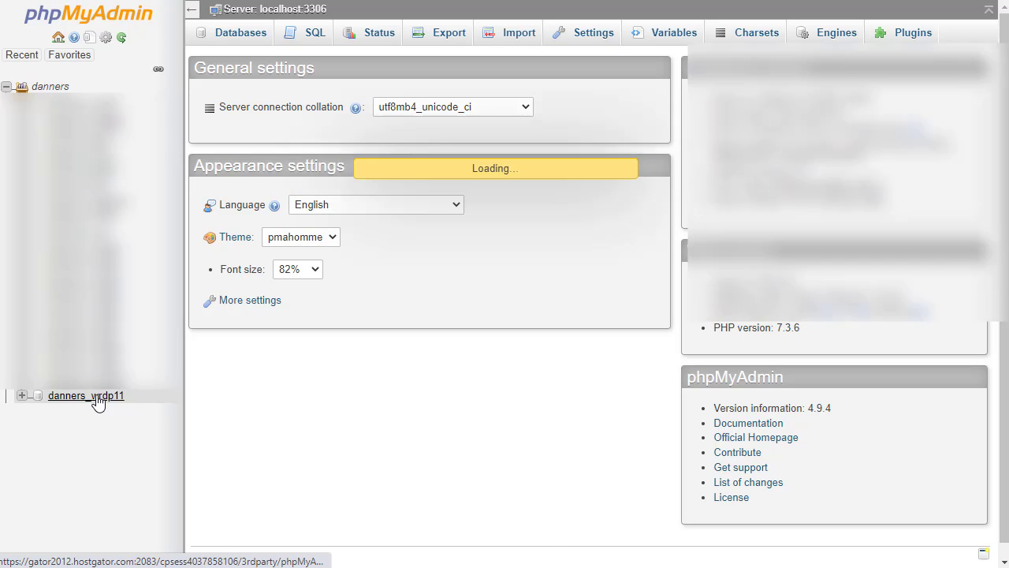
left_click(86, 395)
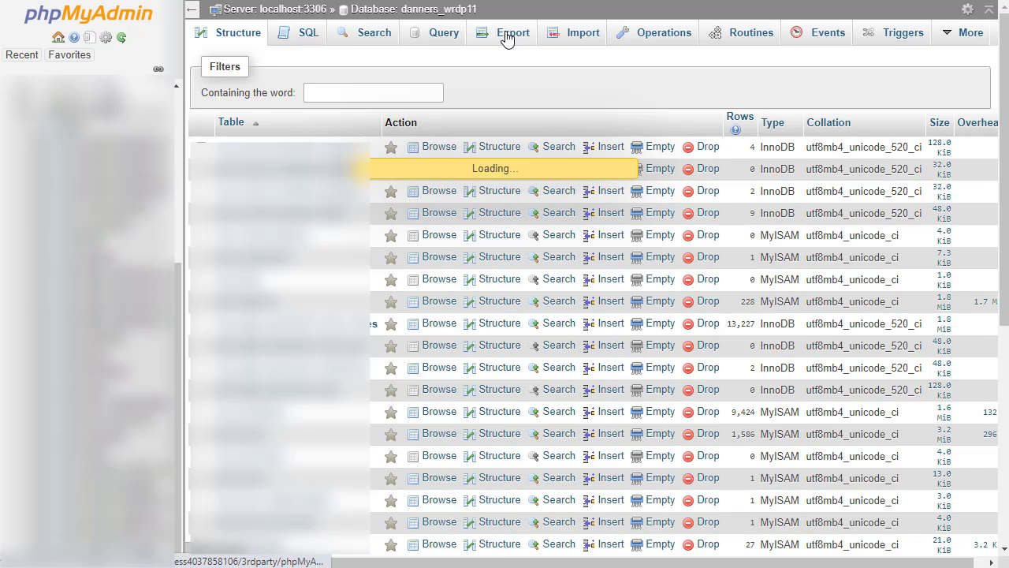
- Run a Quick SQL export of danners_wrdp11, saving it as danners_wrdp11.sql
left_click(513, 32)
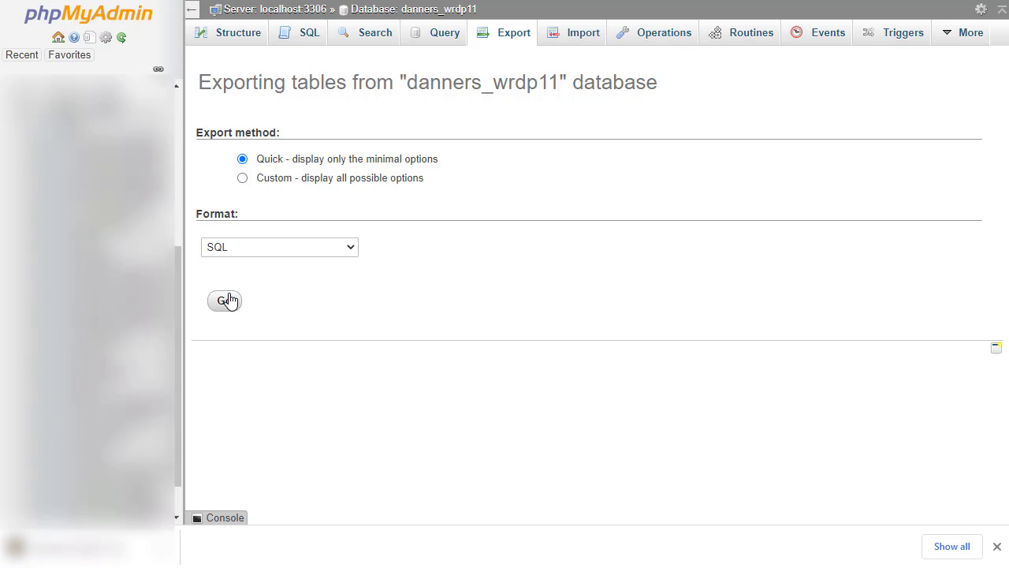
left_click(224, 300)
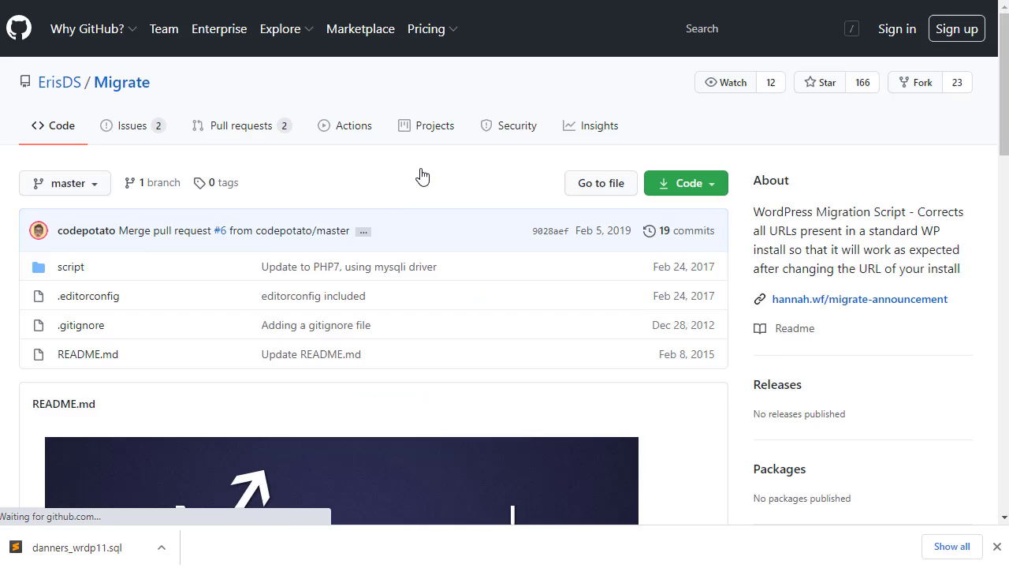
- Open the ErisDS/Migrate commit 'Update to PHP7, using mysqli driver' and view its migrate.php diff
scroll("down", 3)
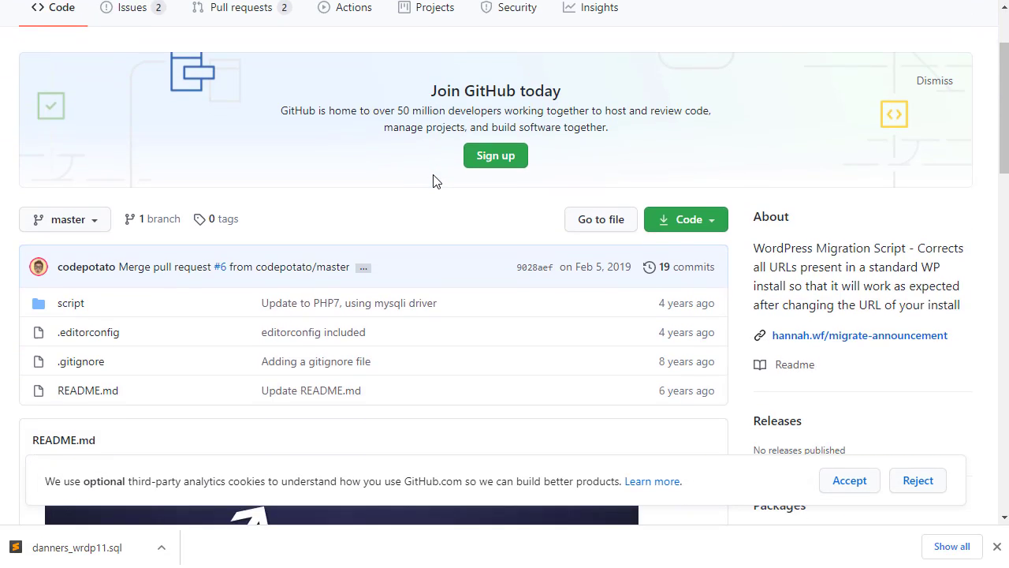
scroll("down", 3)
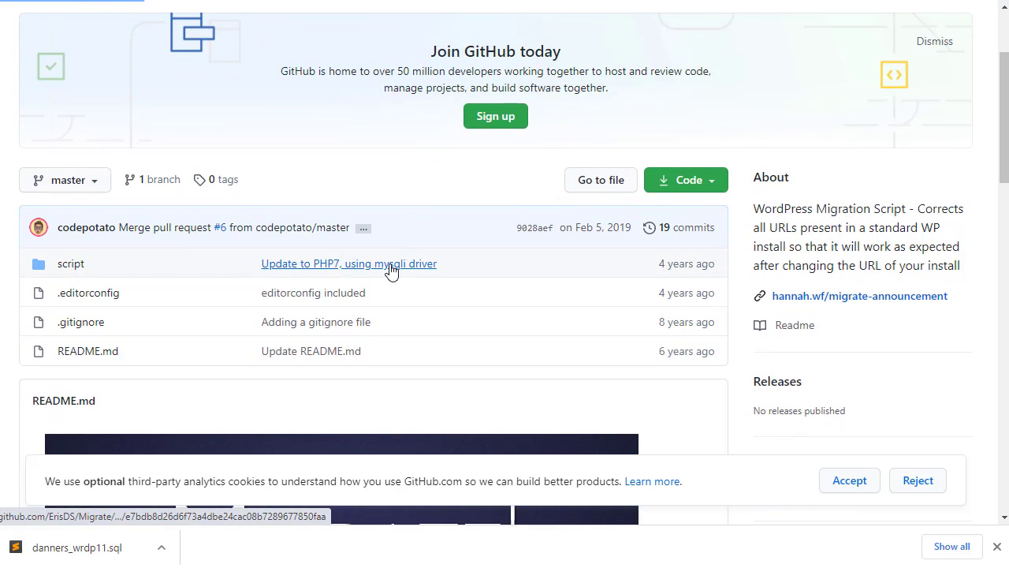
left_click(349, 264)
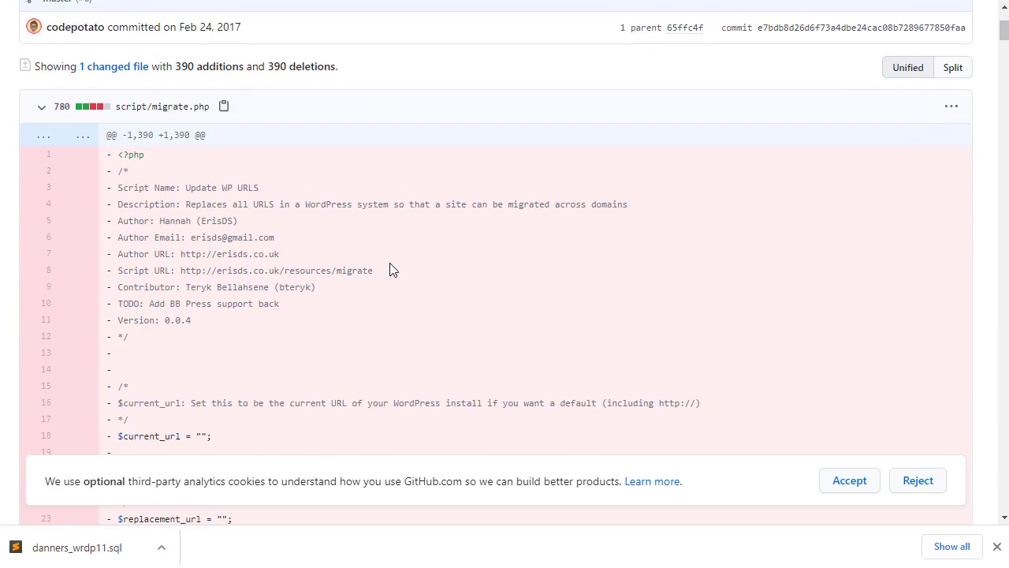
scroll("down", 3)
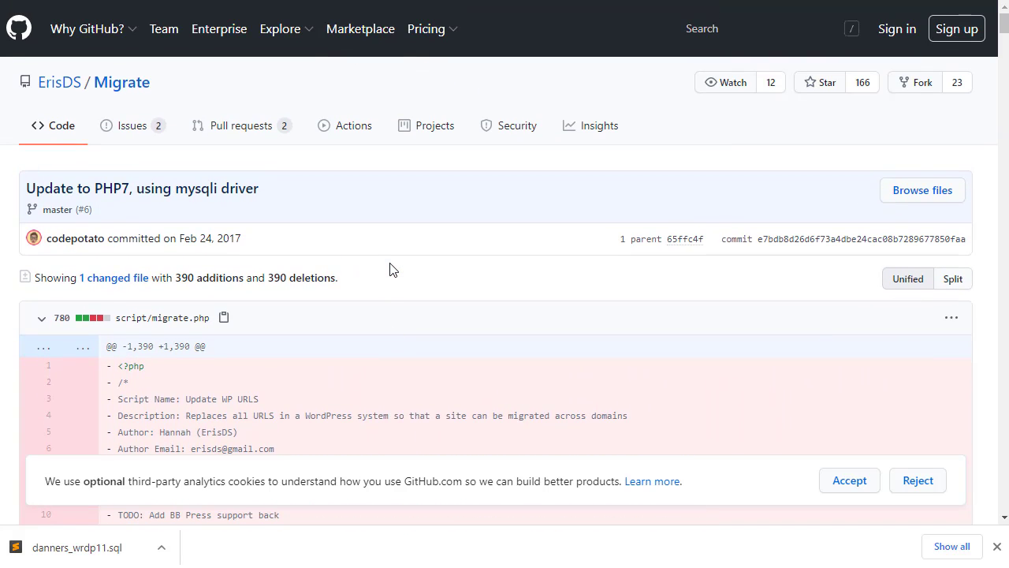
mouse_move(726, 422)
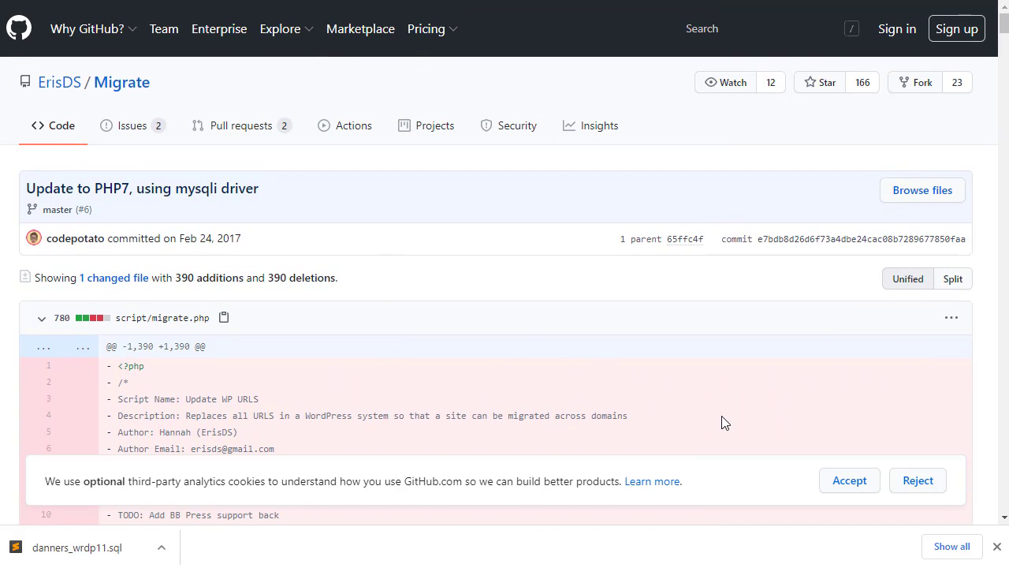